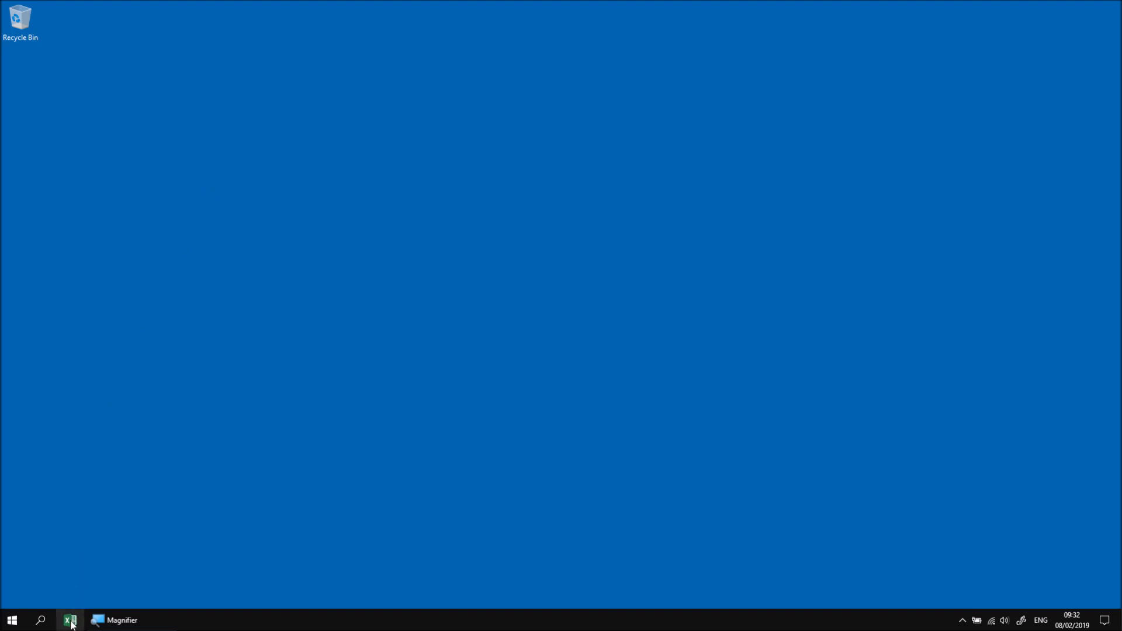
- Start a blank Excel workbook and bring up the Visual Basic Editor for it
left_click(69, 619)
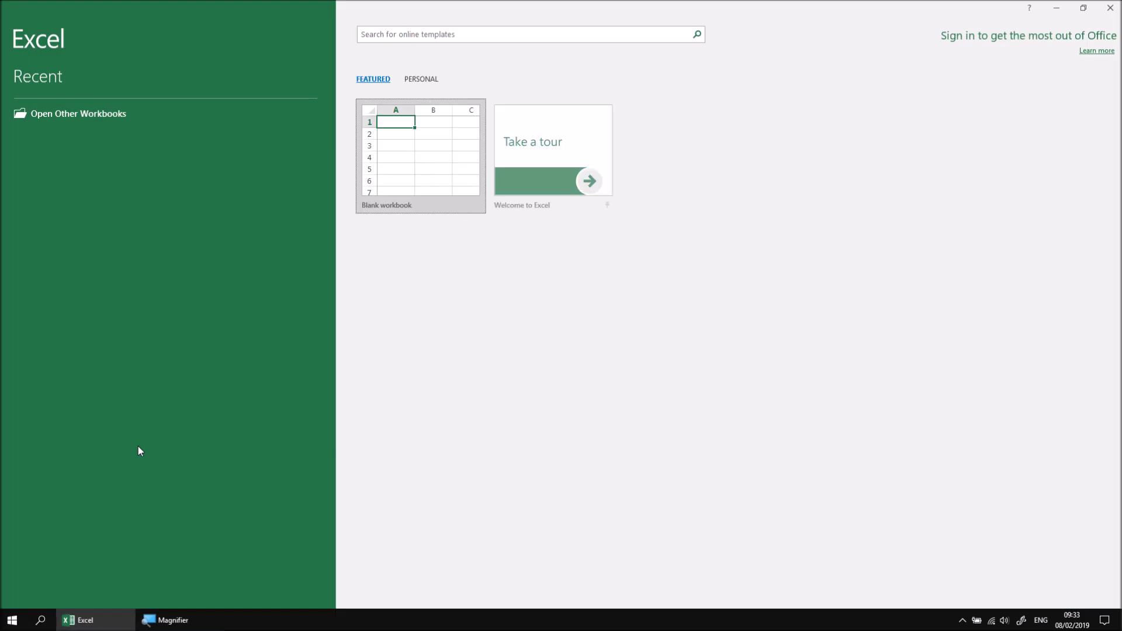
left_click(420, 154)
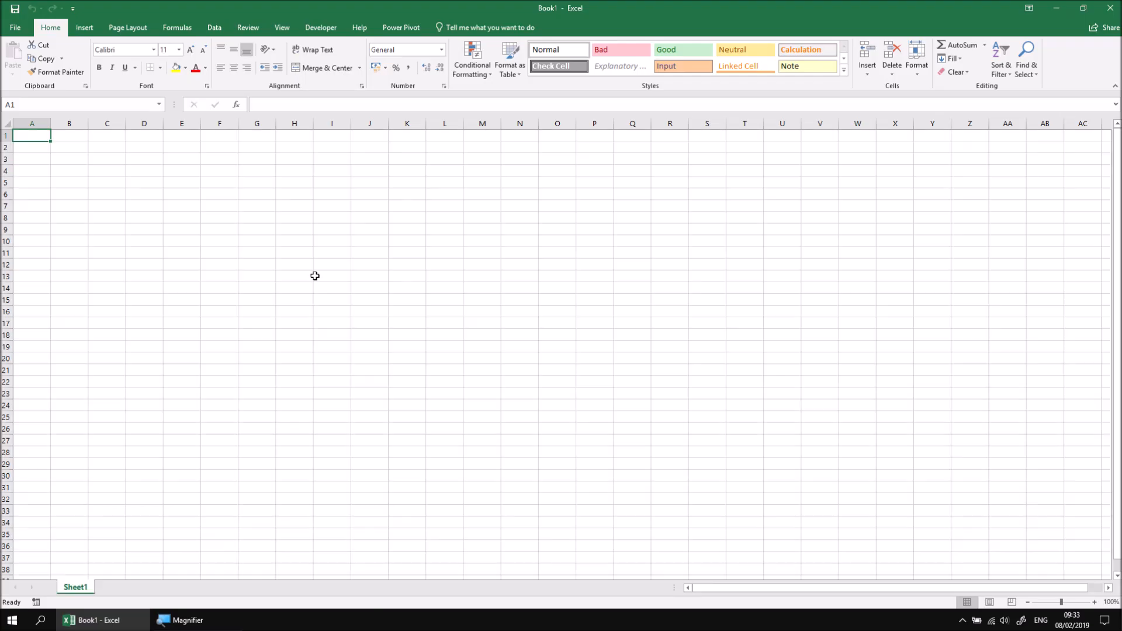
left_click(320, 27)
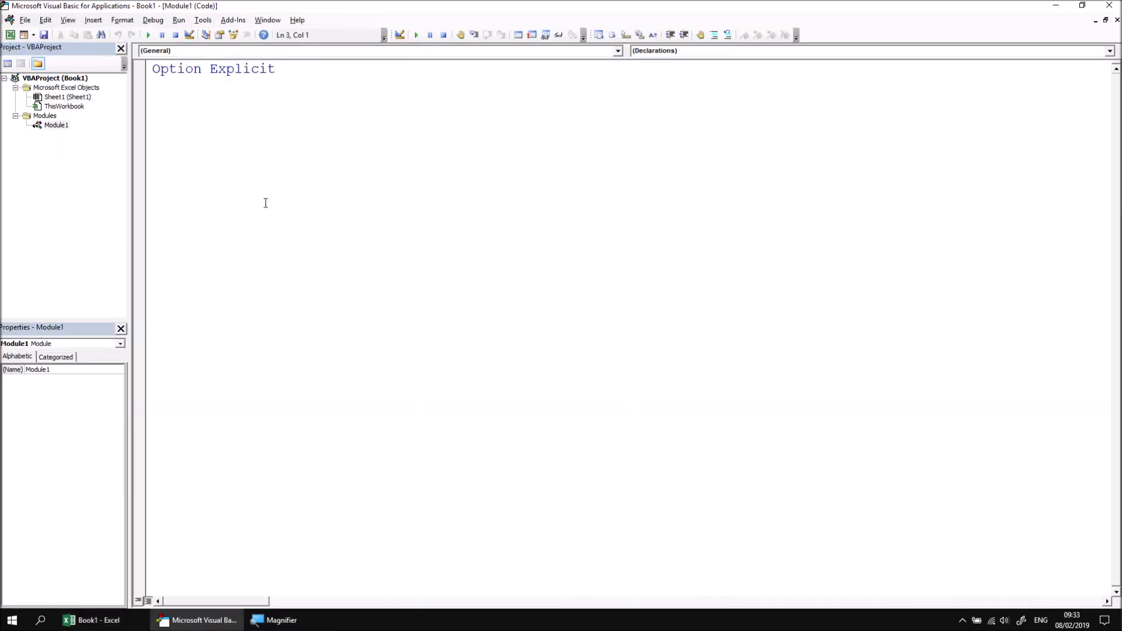
- Declare Sub ExcelInputBox() and begin an InputBox statement inside its body
type("sub Excel")
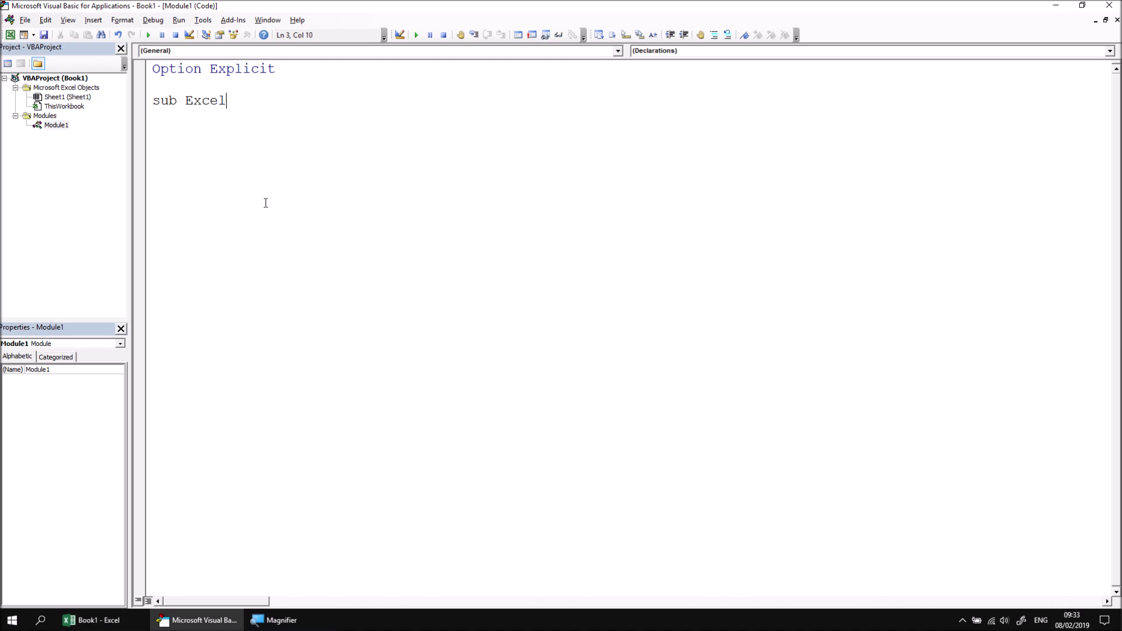
type("InputBox()")
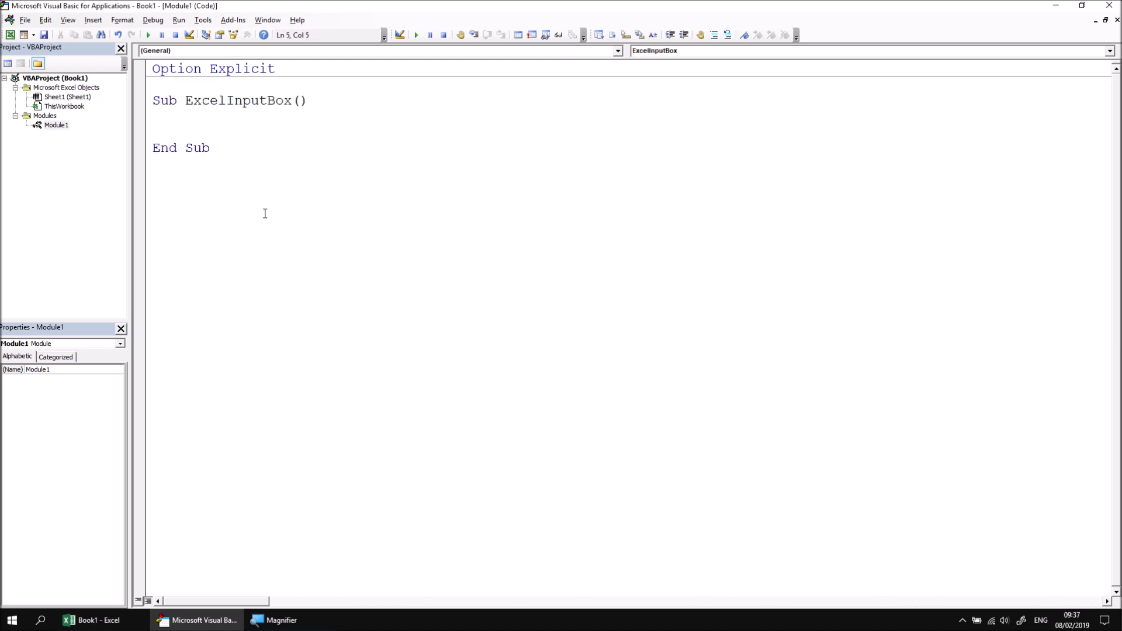
left_click(186, 132)
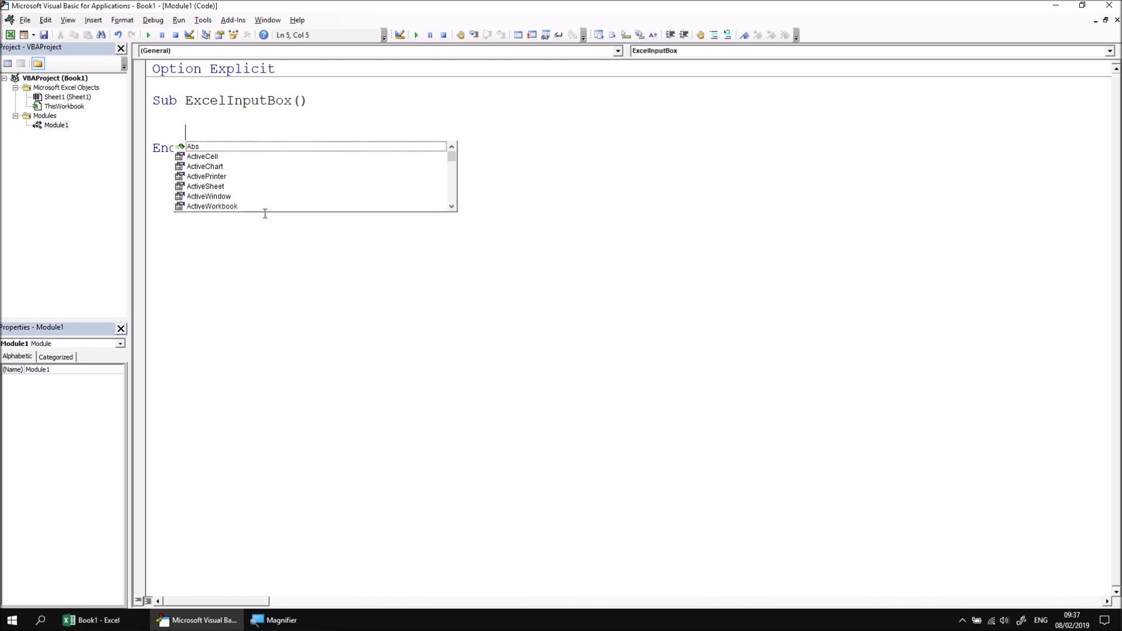
type("i")
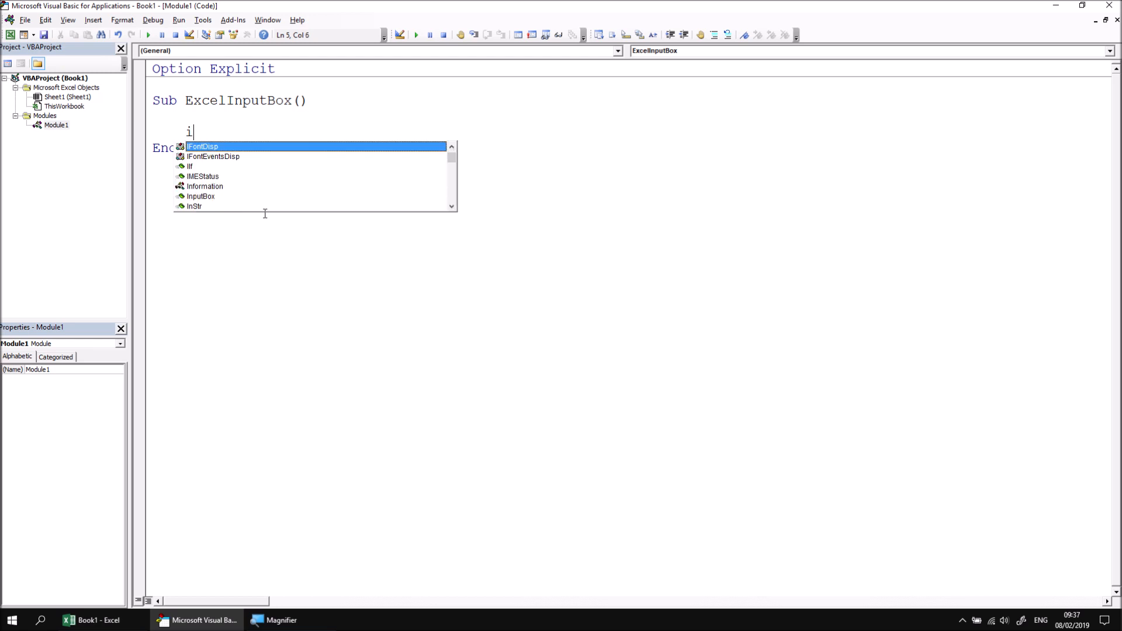
type("nputBox")
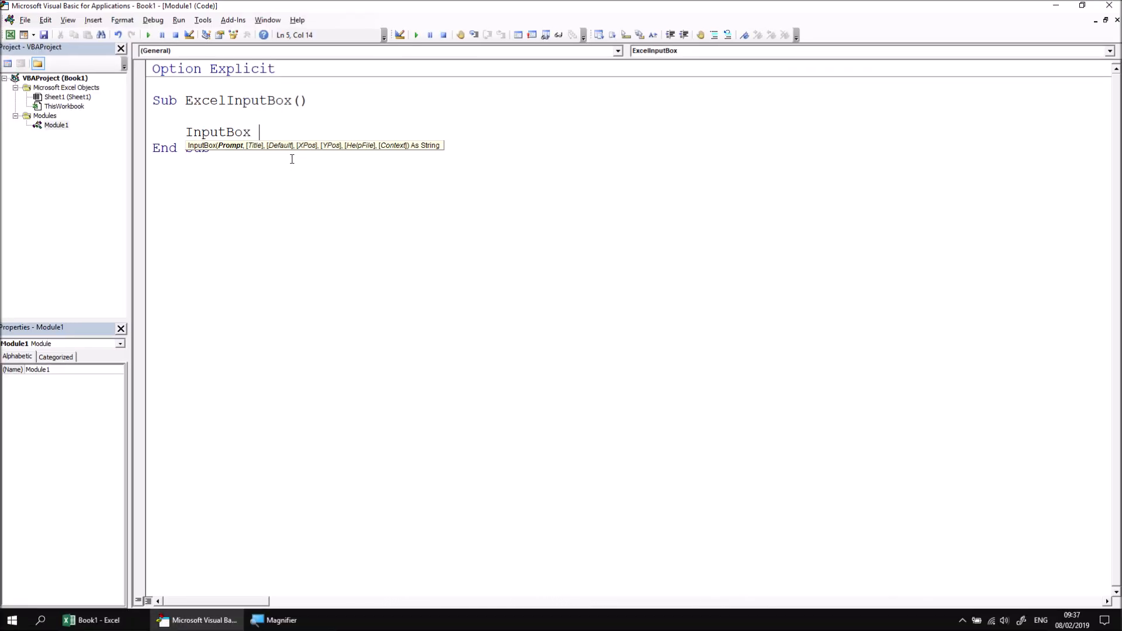
- Complete the prompt "Enter your name", run the sub and answer the dialog with Wise Owl
type("\"Enter yo")
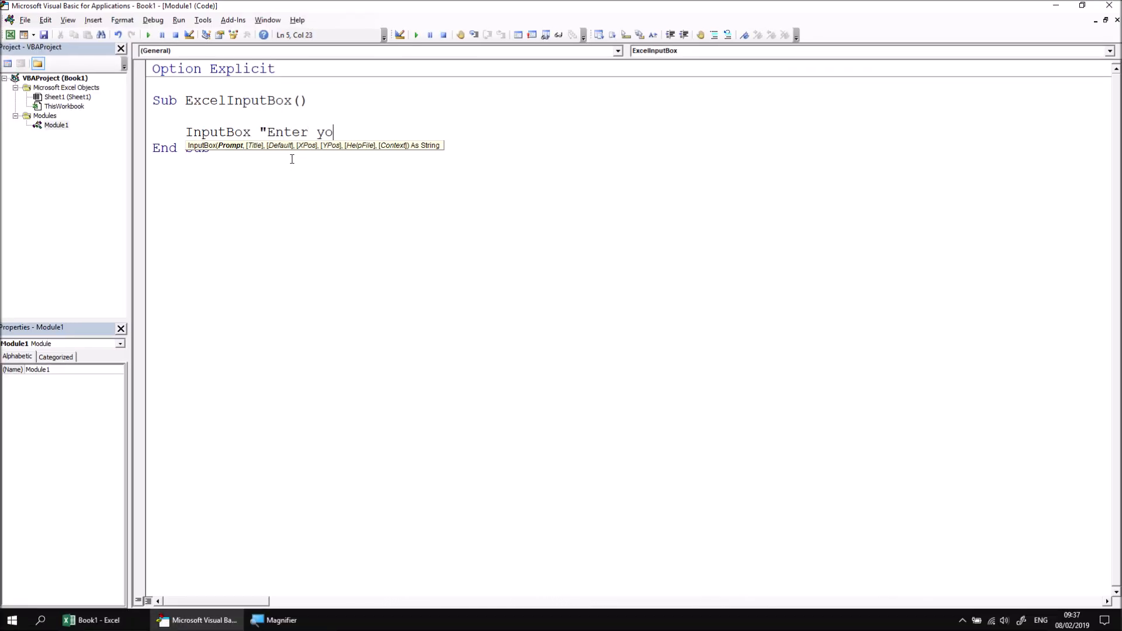
type("ur name\"")
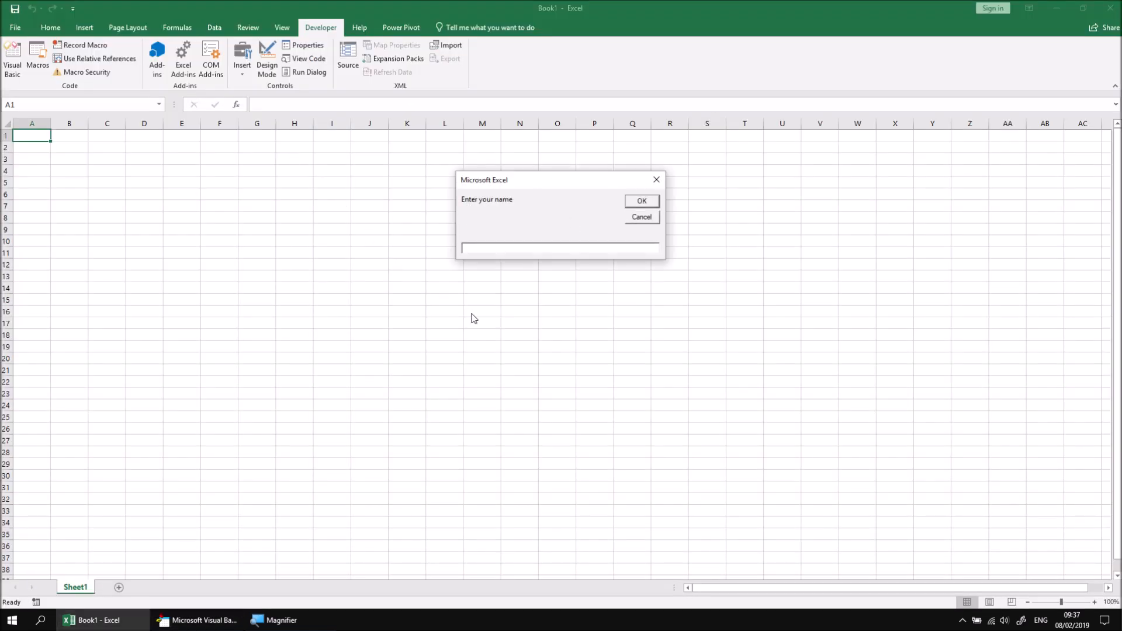
type("Wise Owl")
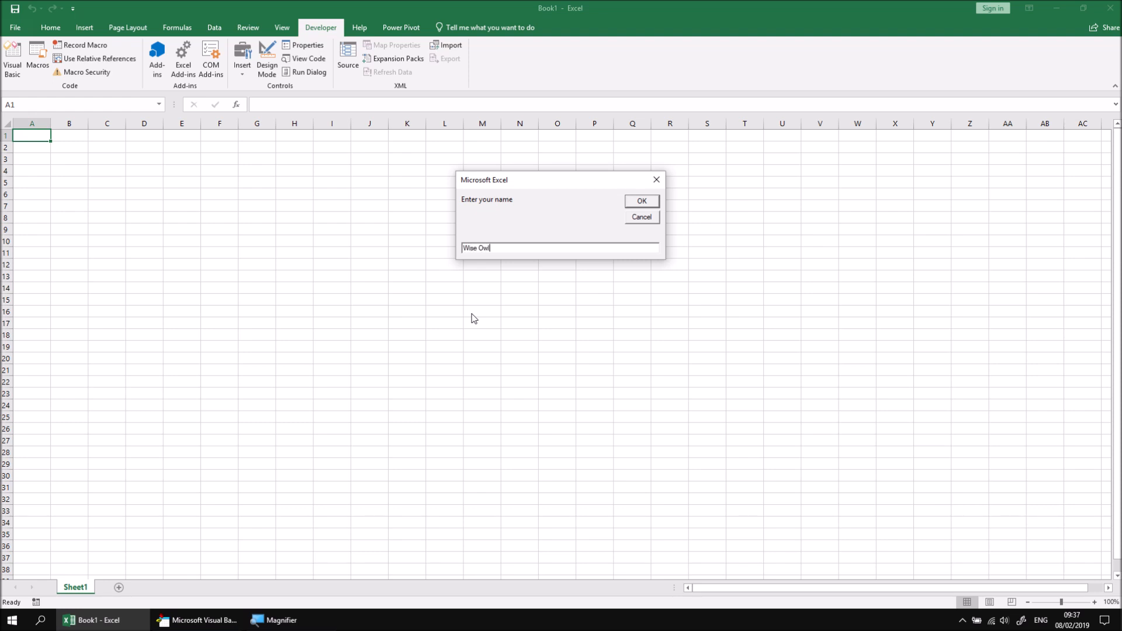
left_click(639, 201)
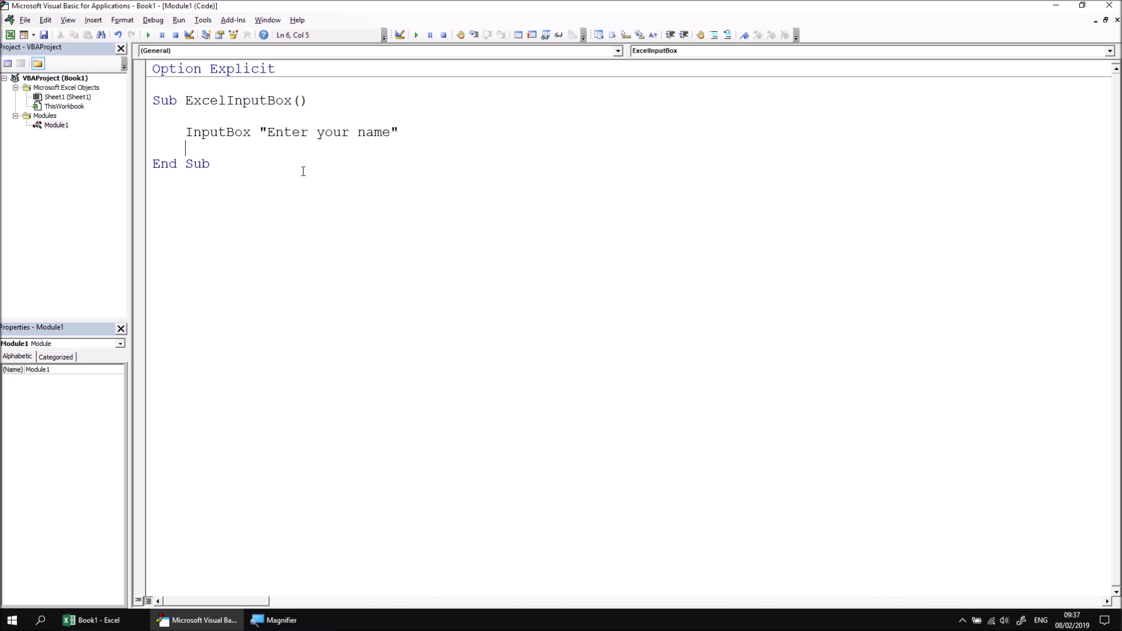
mouse_move(294, 242)
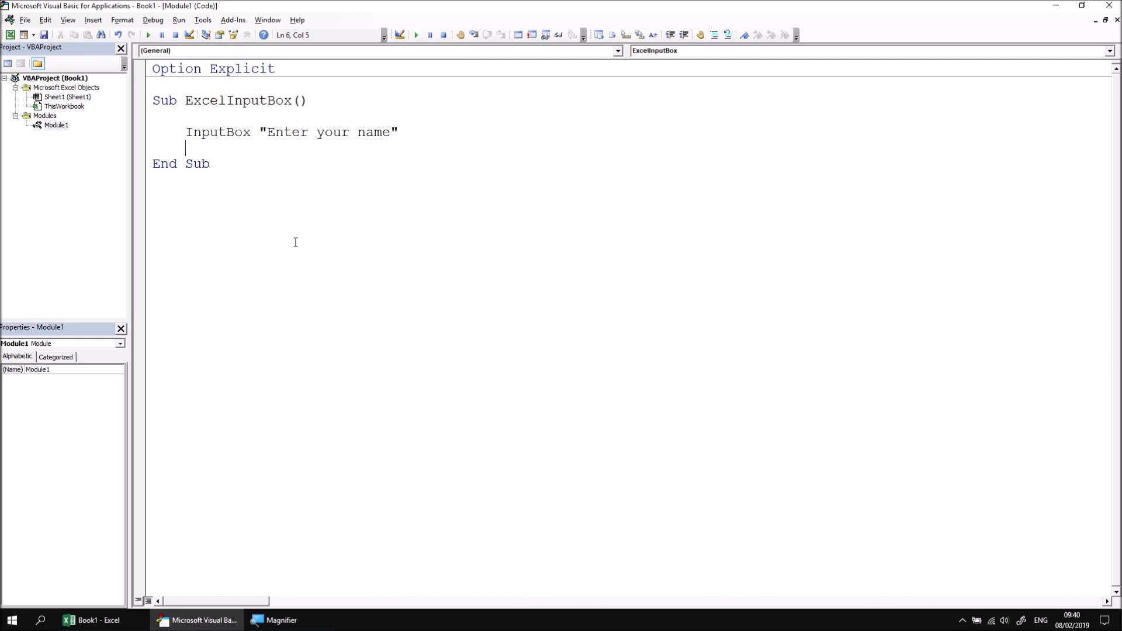
- Add Application.InputBox "Enter your name" on a new line via IntelliSense and run the sub
key("Return")
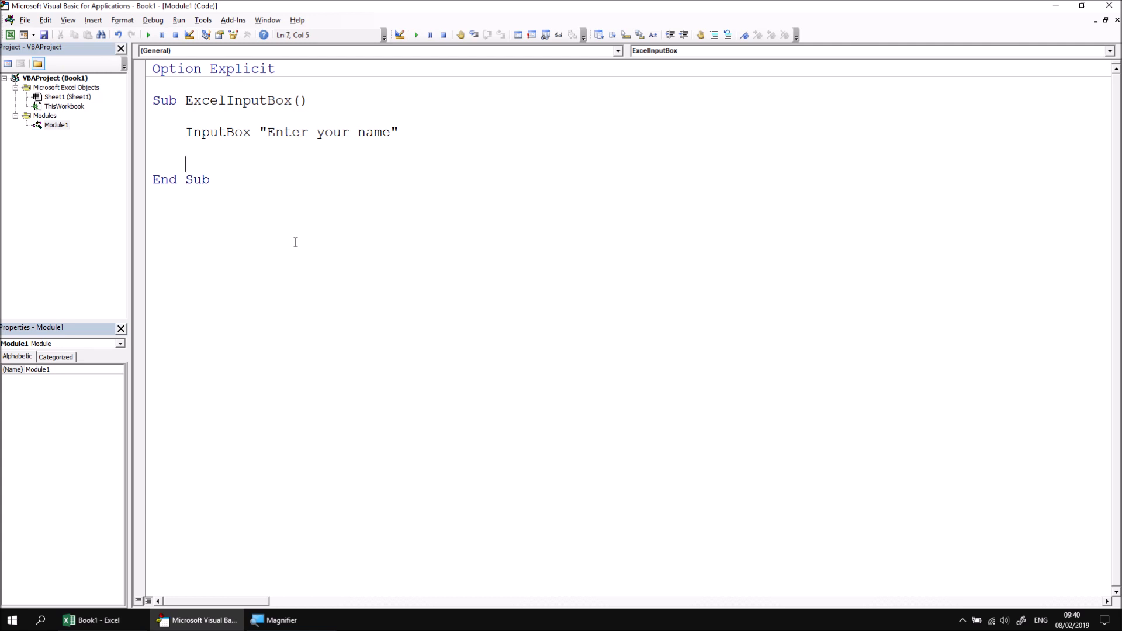
type("appl")
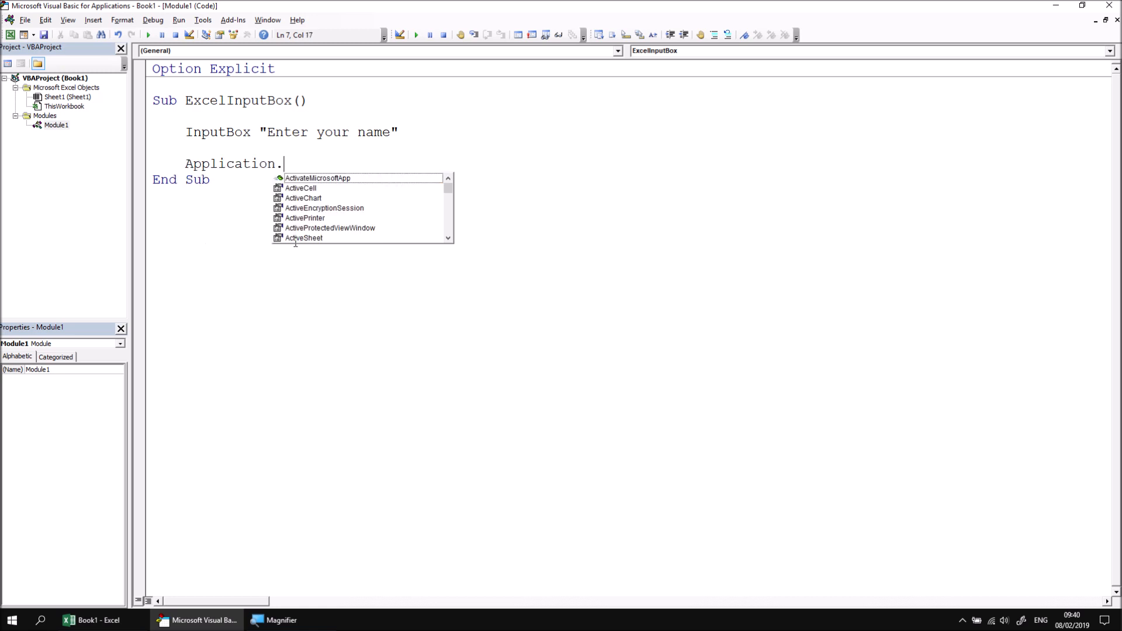
type("inpu")
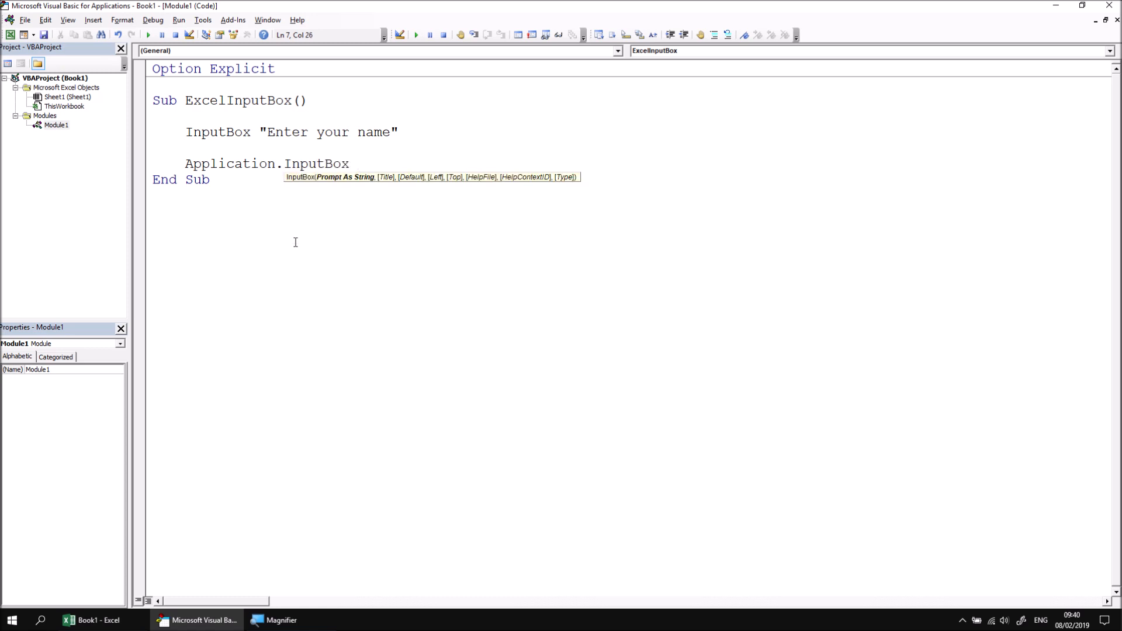
mouse_move(392, 208)
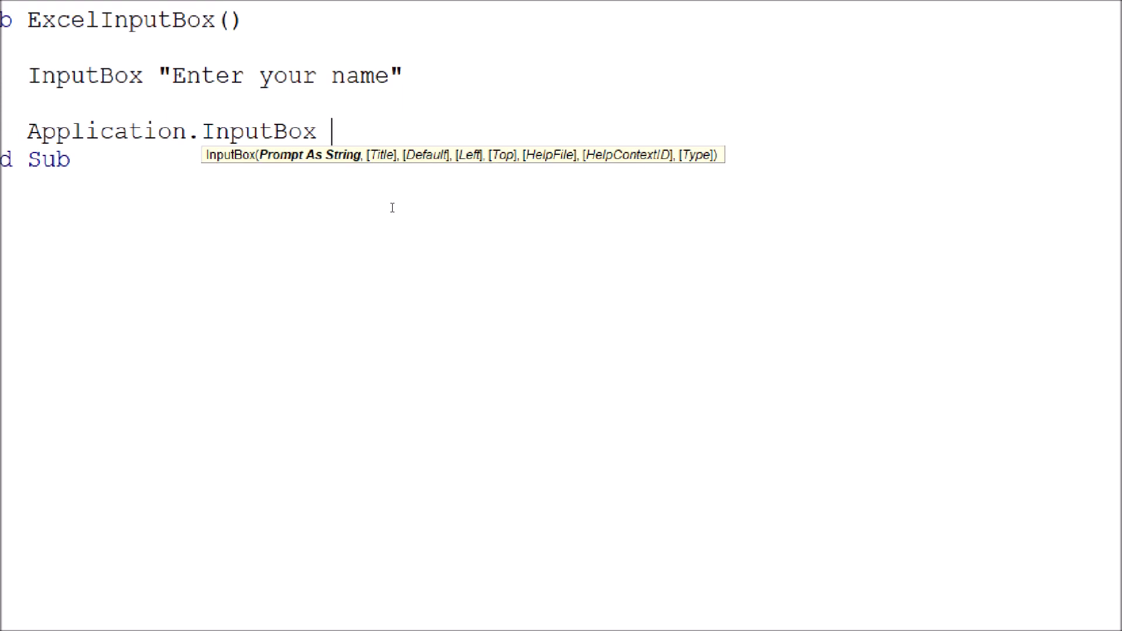
type("\"")
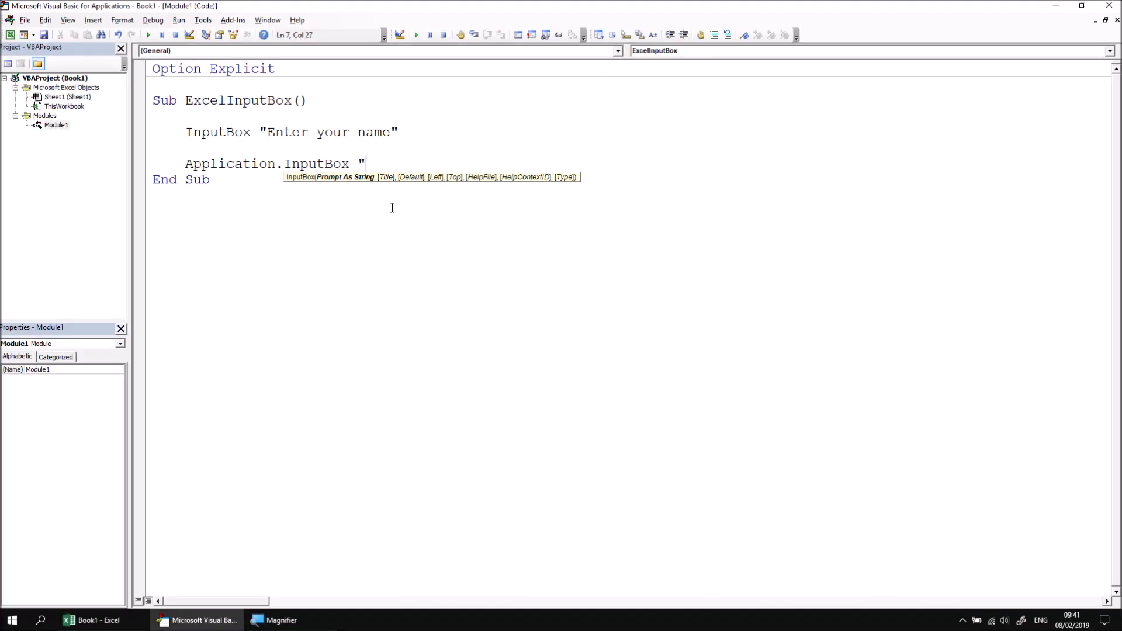
type("Enter your n")
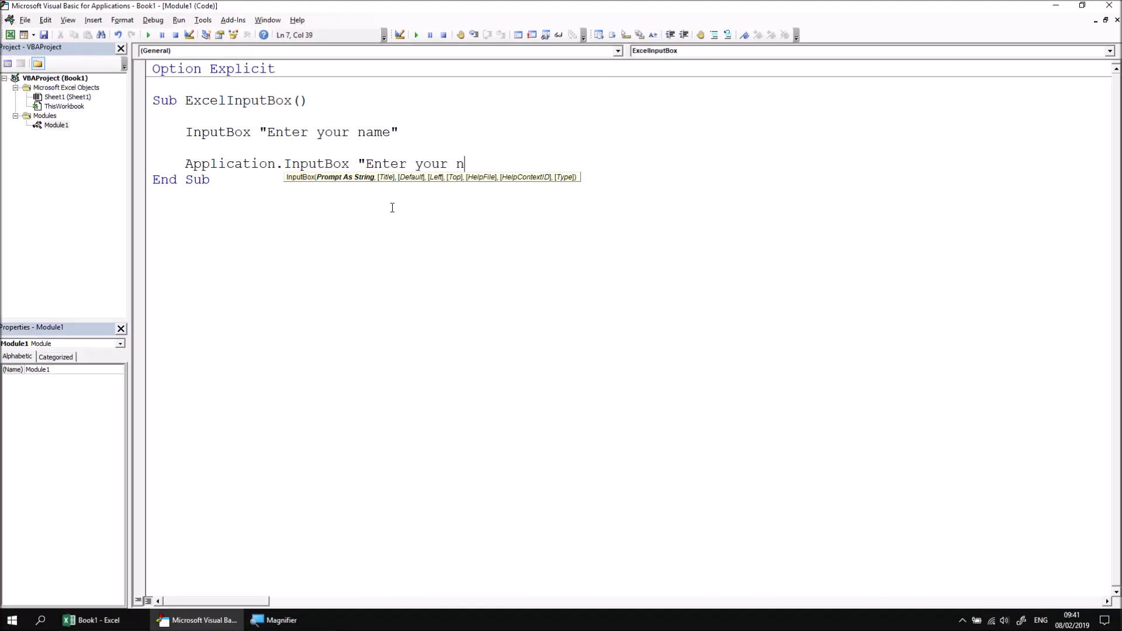
type("ame\"")
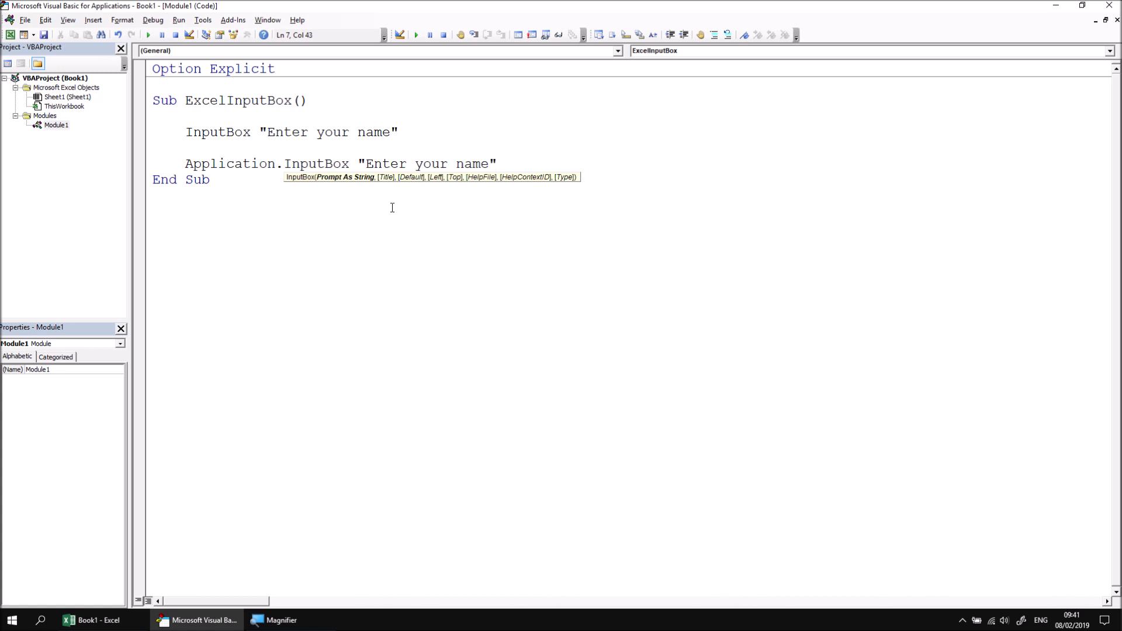
key("Return")
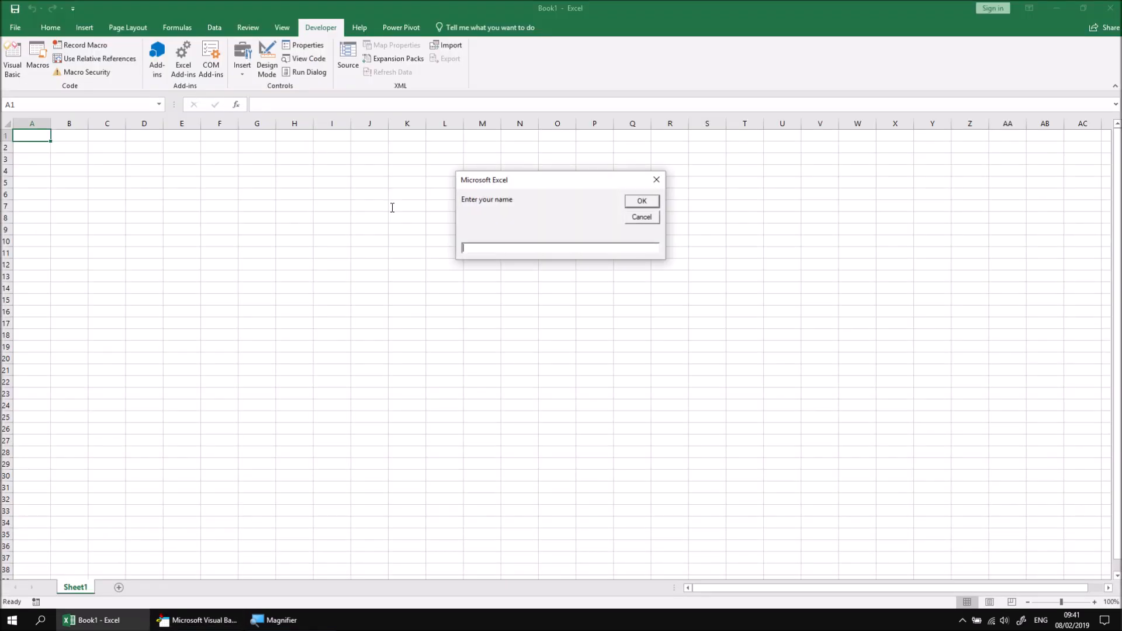
- Answer the first Excel prompt with Wise Owl and confirm it
type("Wise Owl")
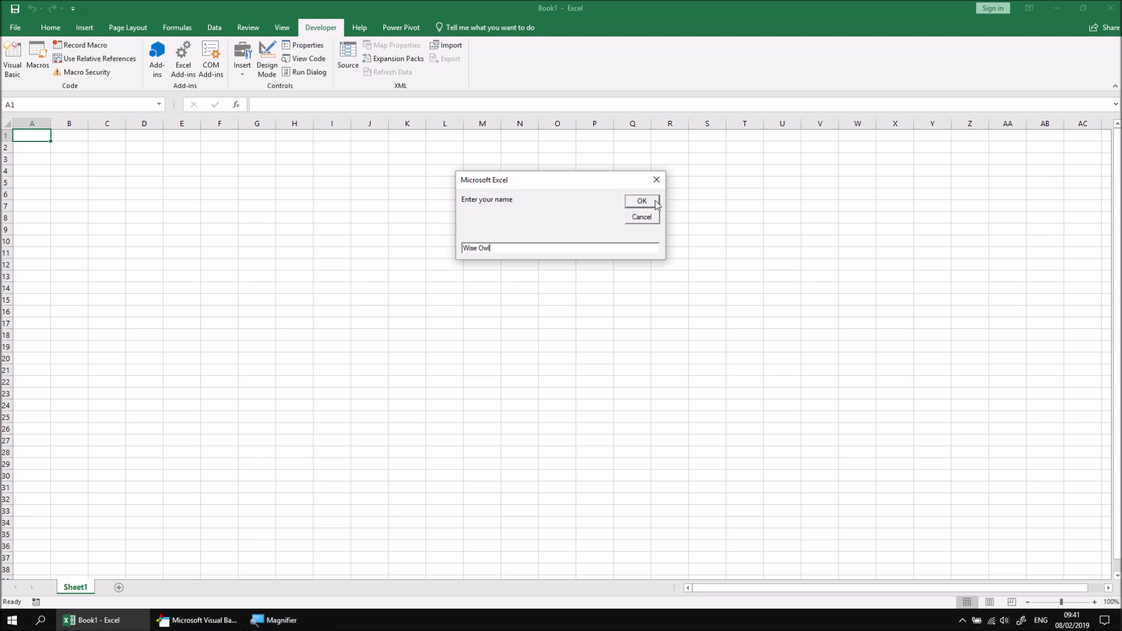
left_click(639, 201)
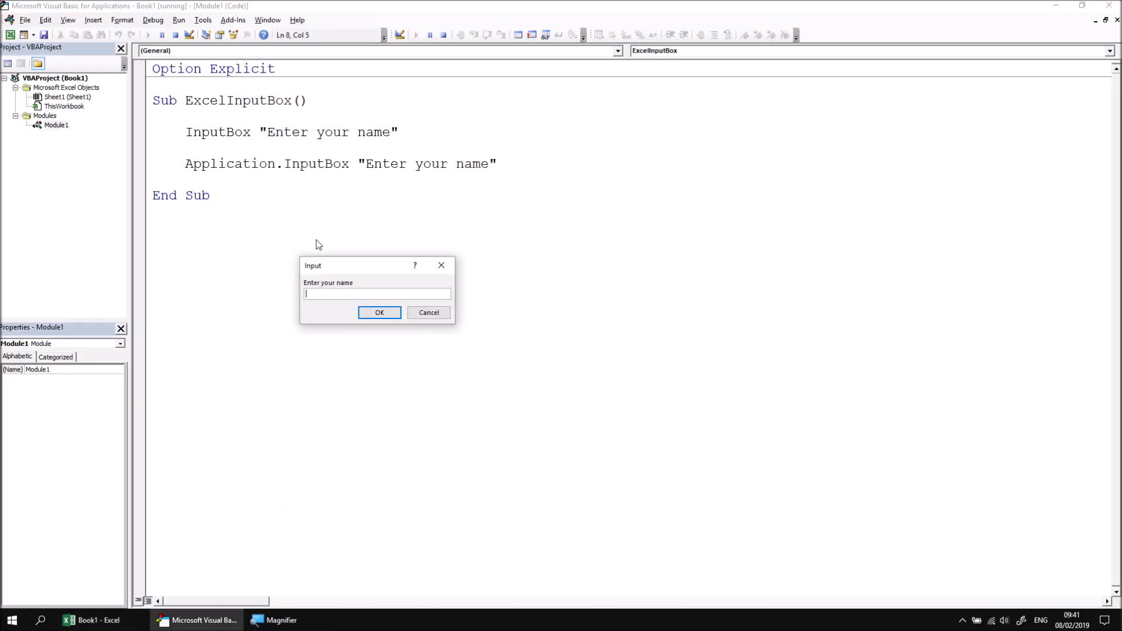
mouse_move(386, 347)
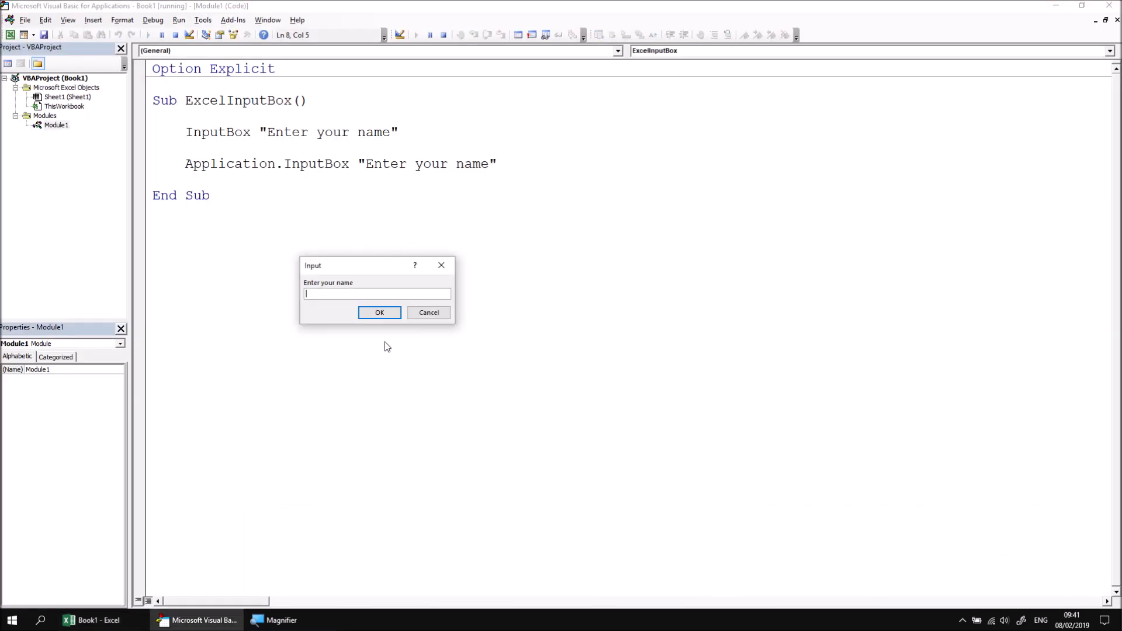
mouse_move(383, 337)
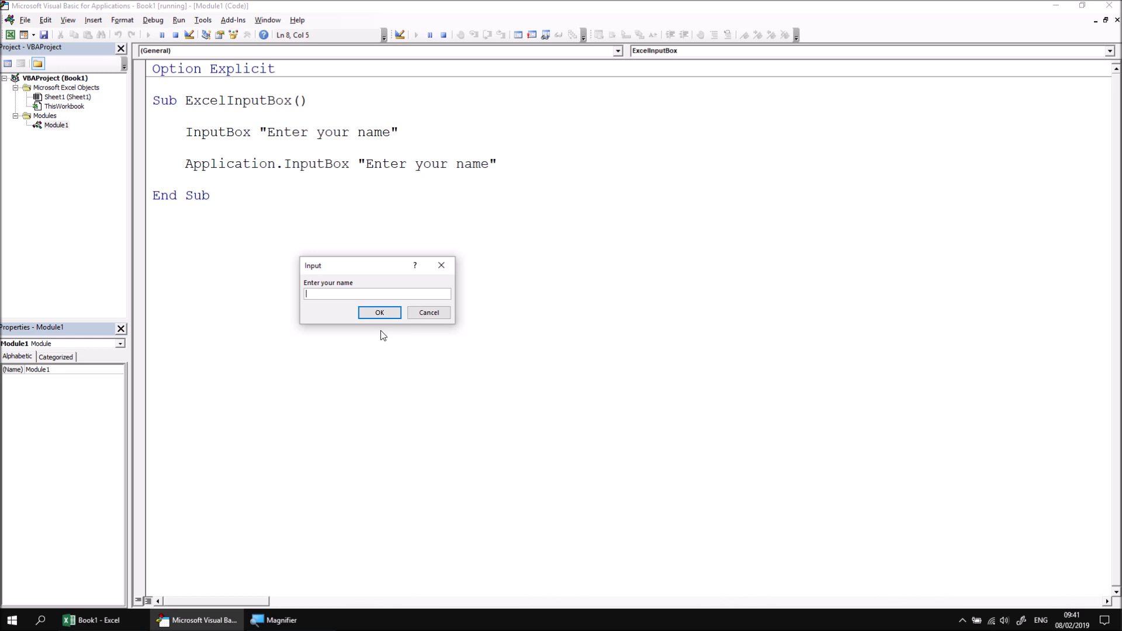
- Answer the Application.InputBox prompt with Wise Owl and dismiss it so the macro ends
type("Wise Owl")
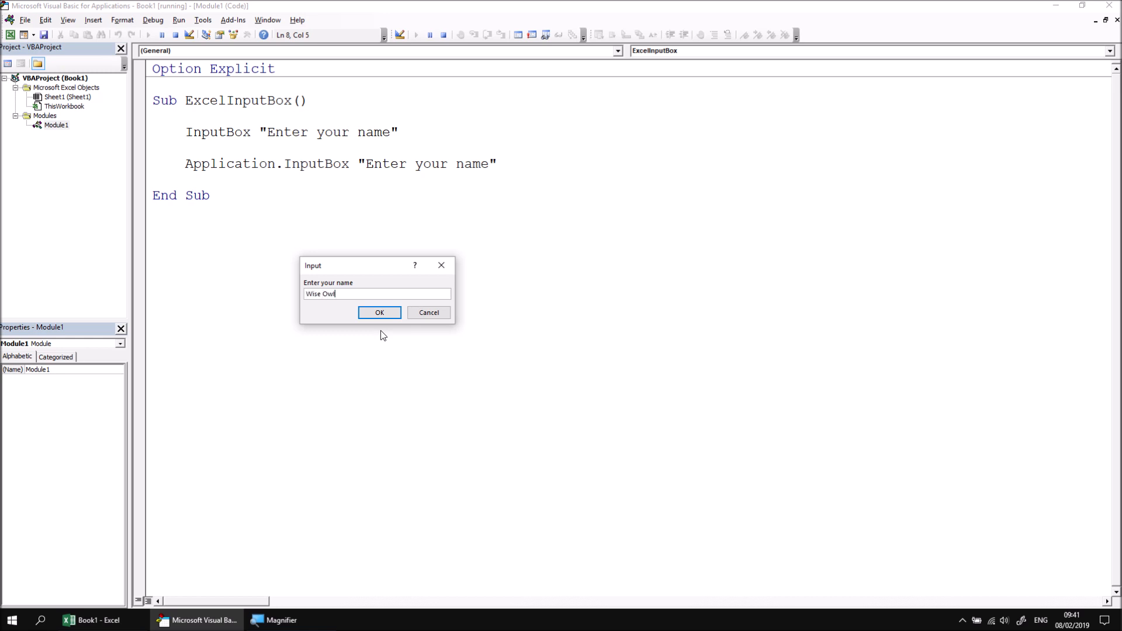
mouse_move(410, 326)
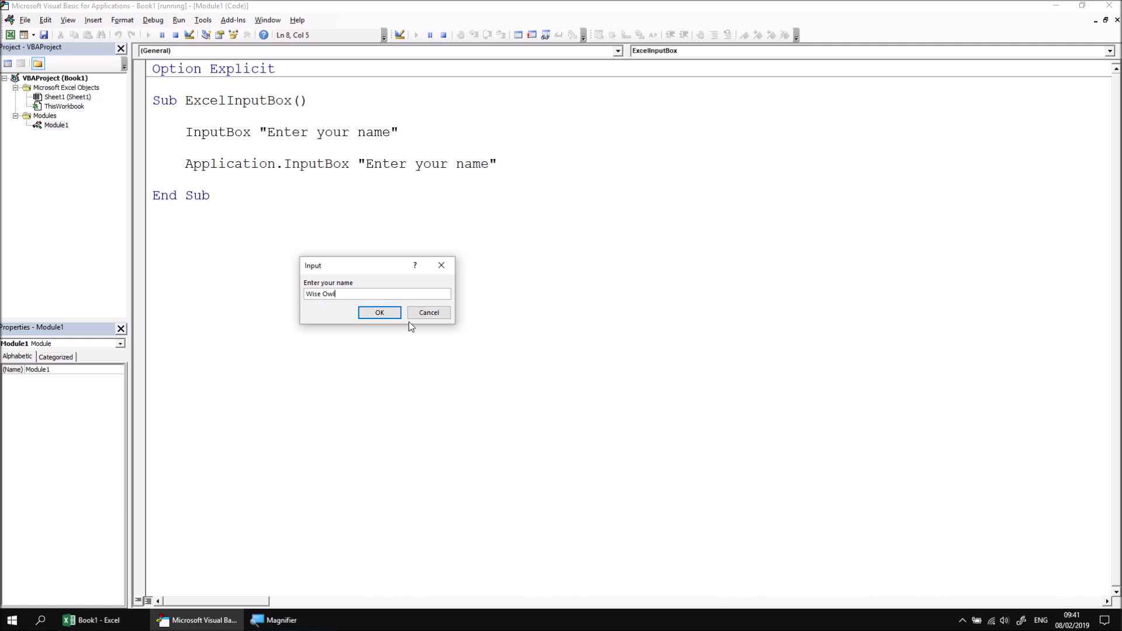
left_click(378, 313)
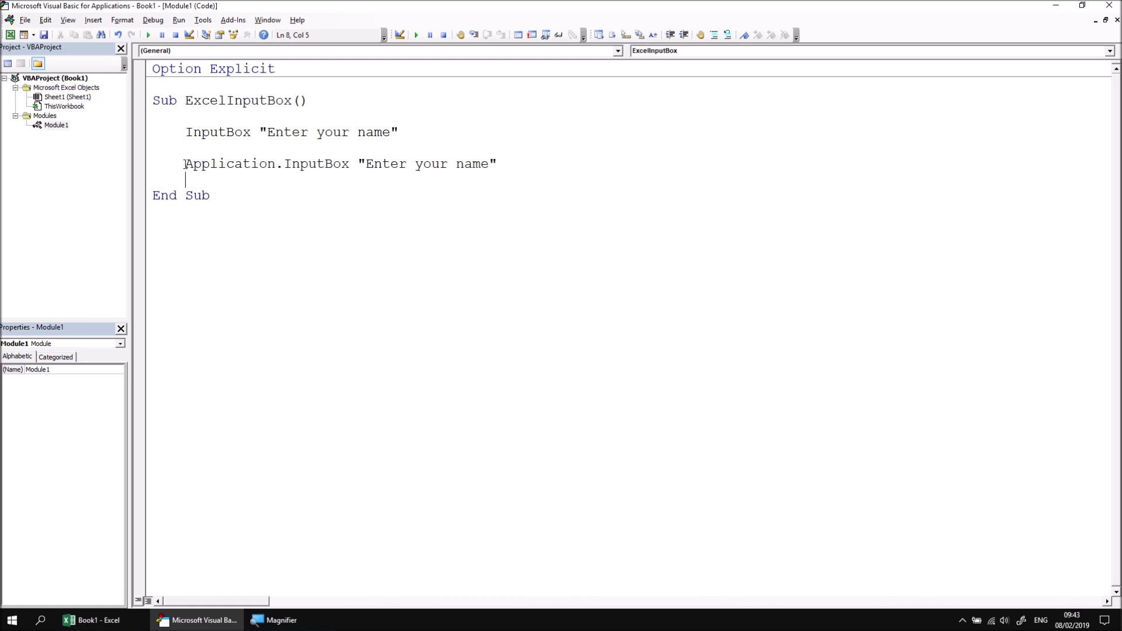
- Highlight the Application qualifier, then prefix the first call so it reads VBA.InputBox
double_click(229, 164)
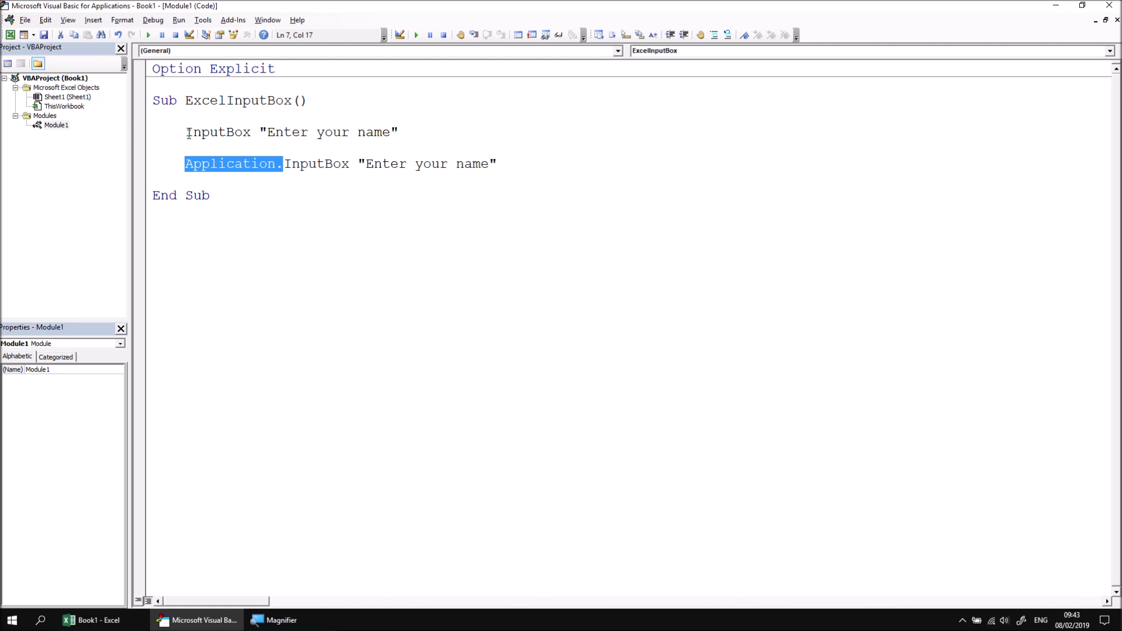
left_click(232, 197)
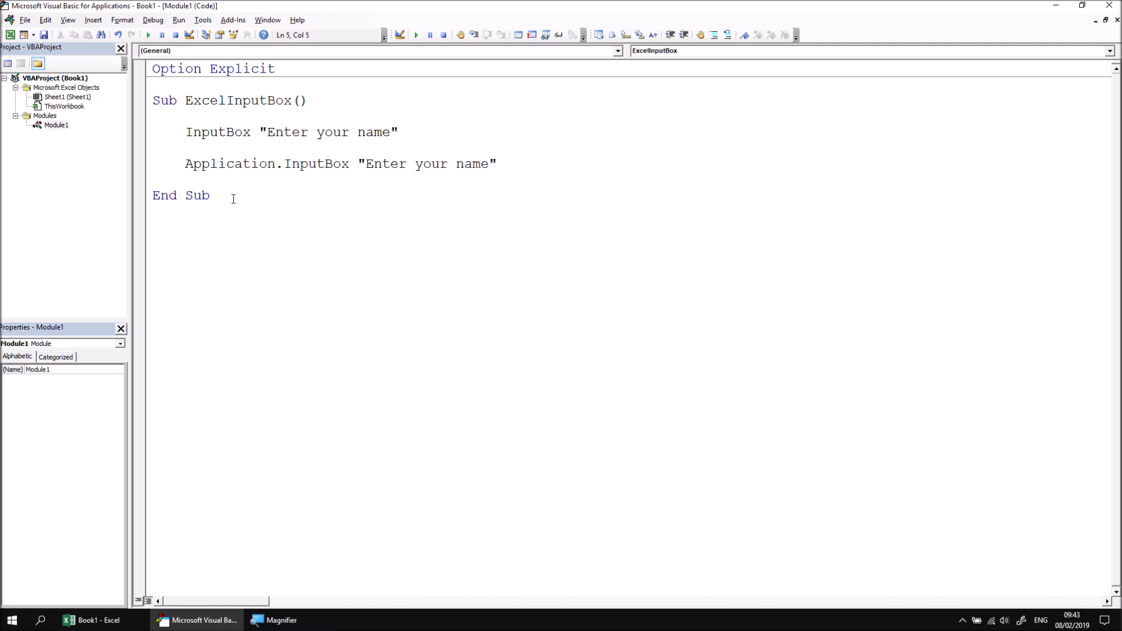
type("vb")
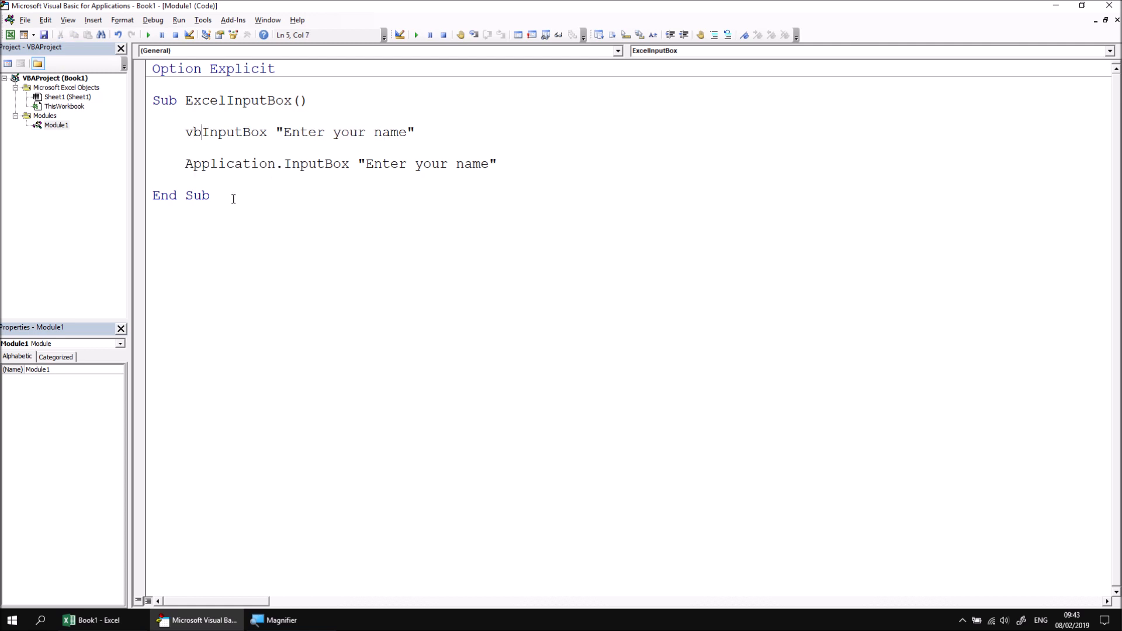
type("a")
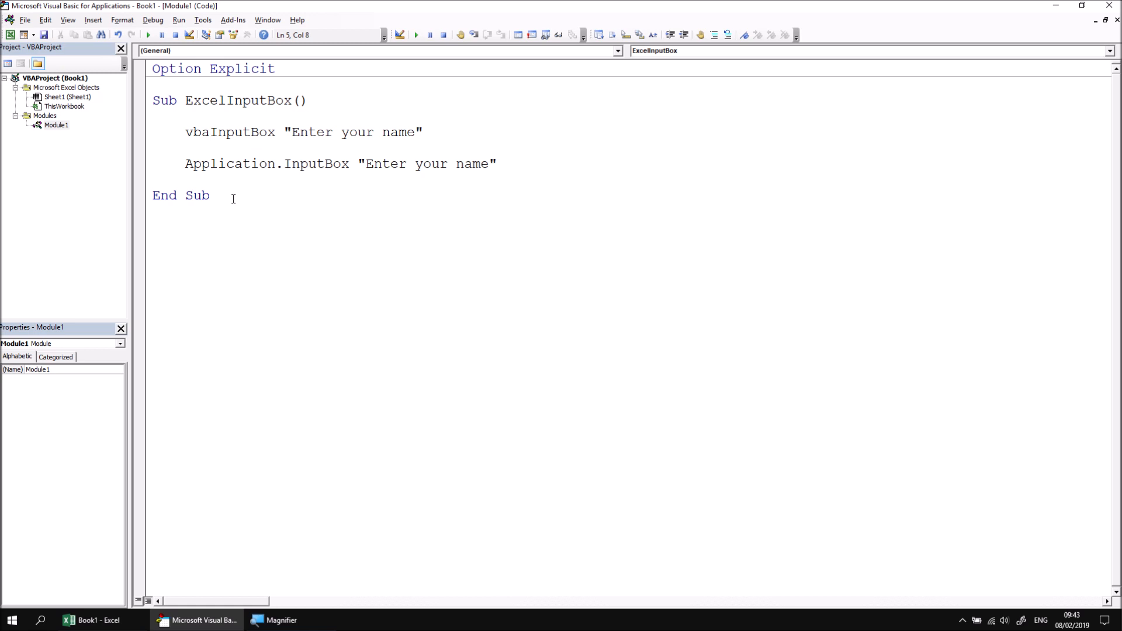
type(".")
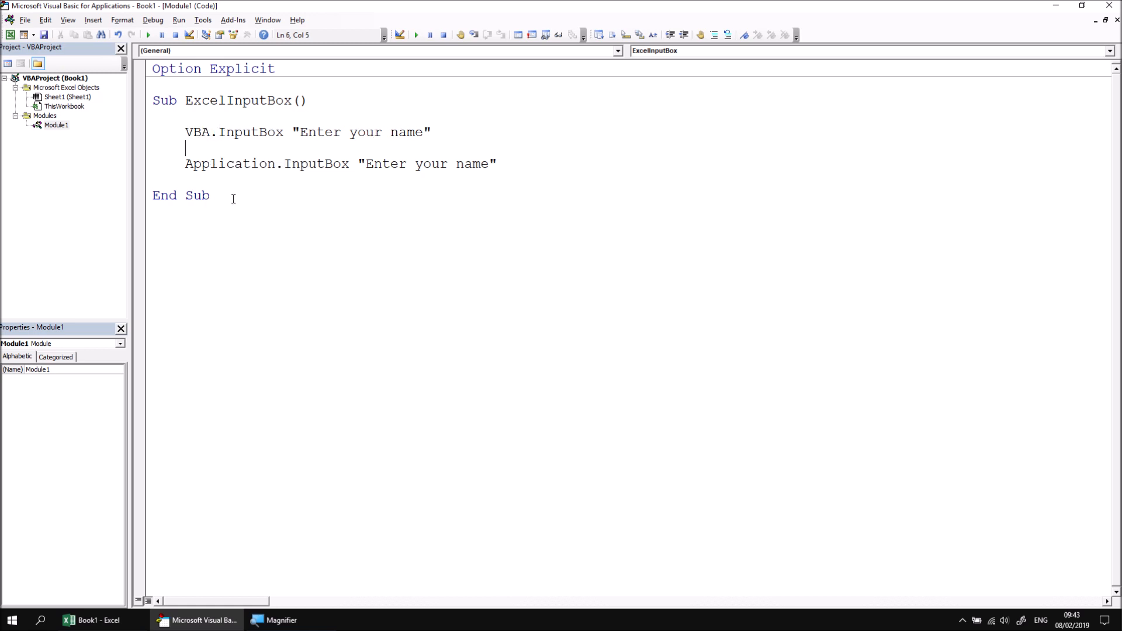
mouse_move(304, 231)
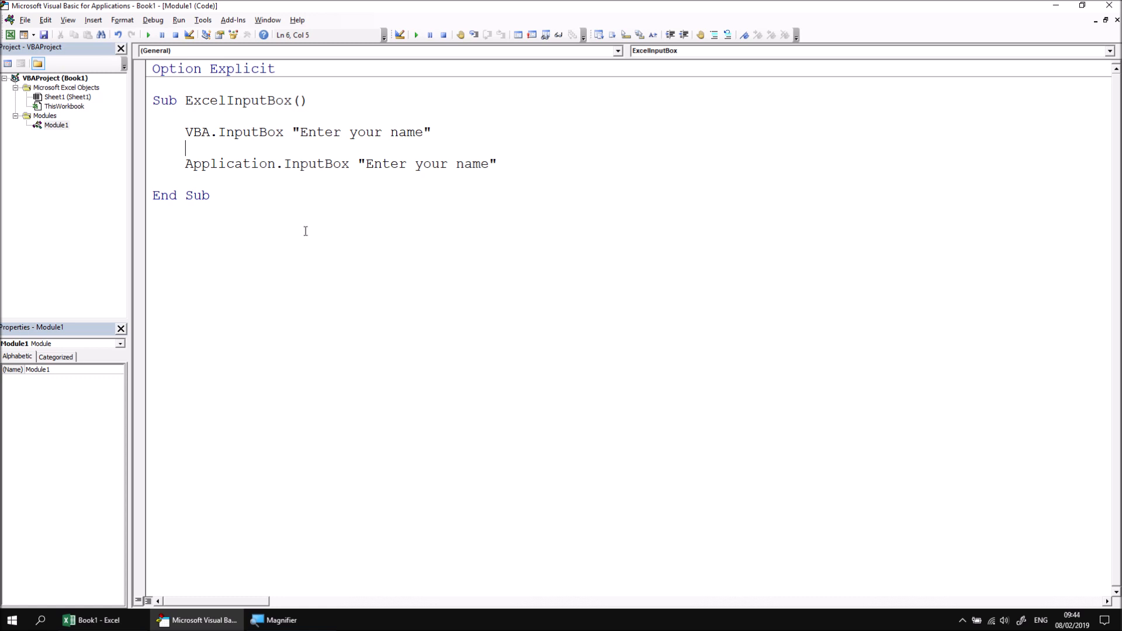
mouse_move(206, 155)
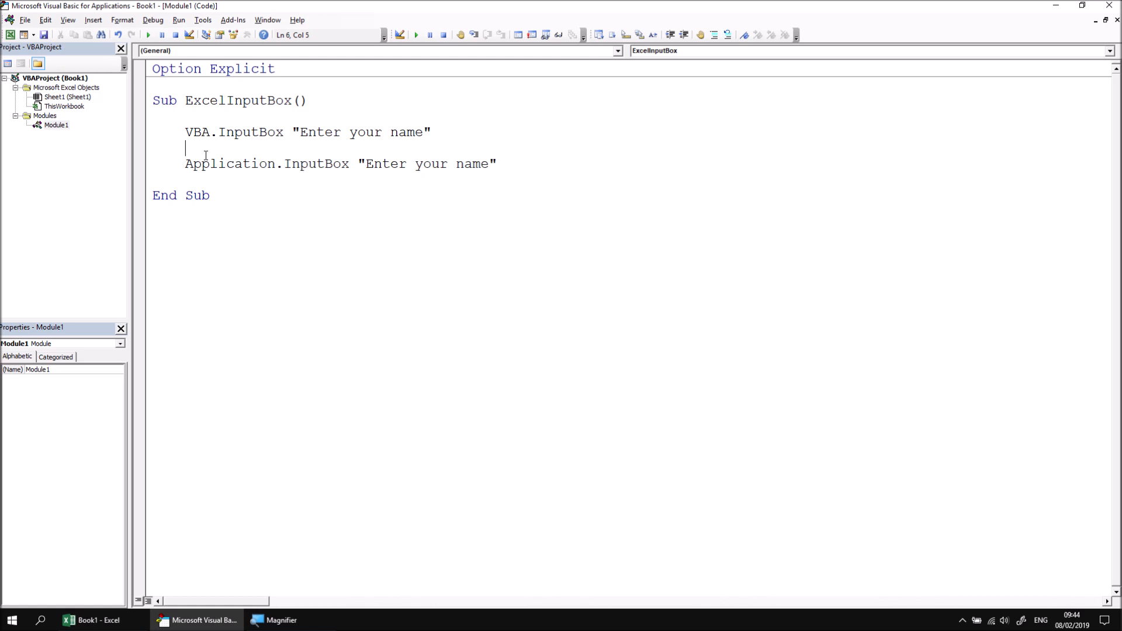
- Replace the VBA.InputBox line with Dim YourName As String
left_click_drag(185, 132, 384, 132)
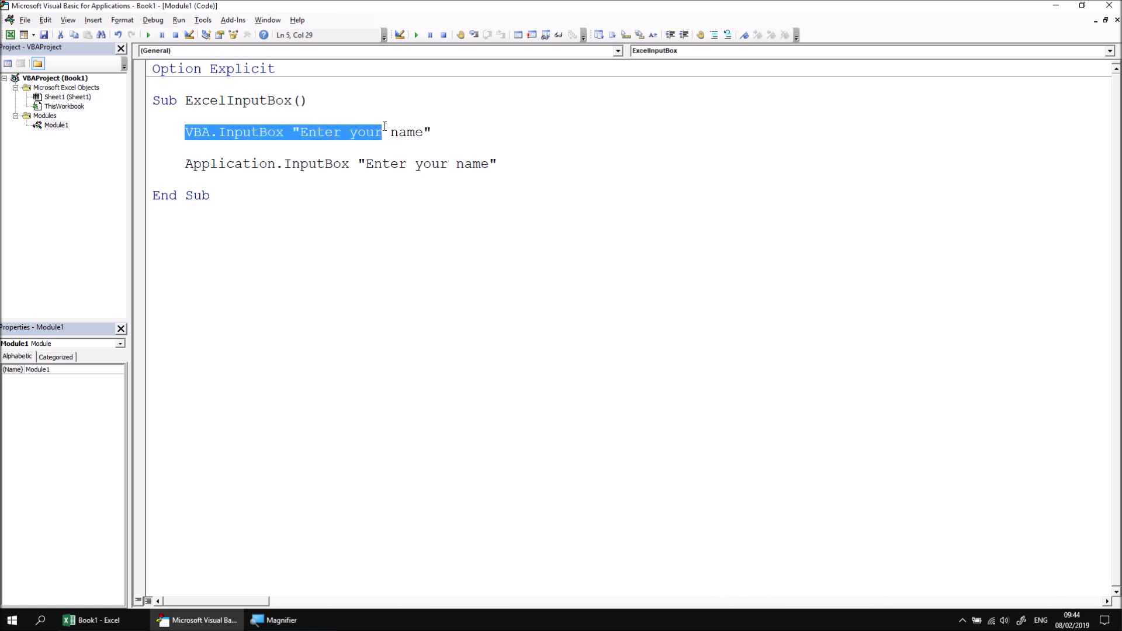
left_click_drag(381, 132, 432, 132)
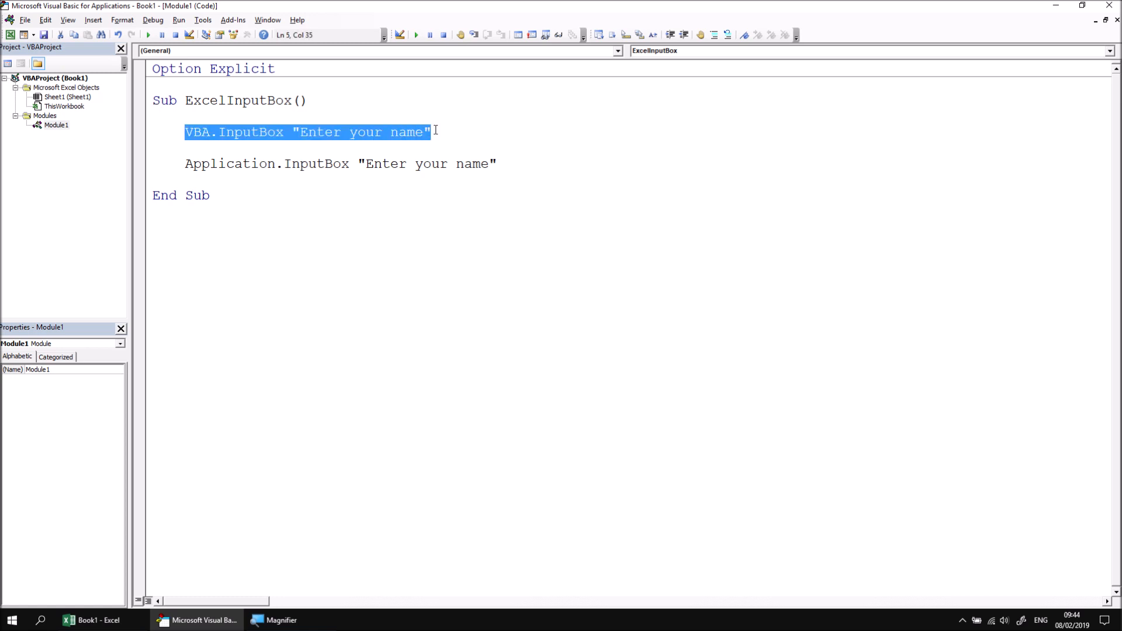
type("dim")
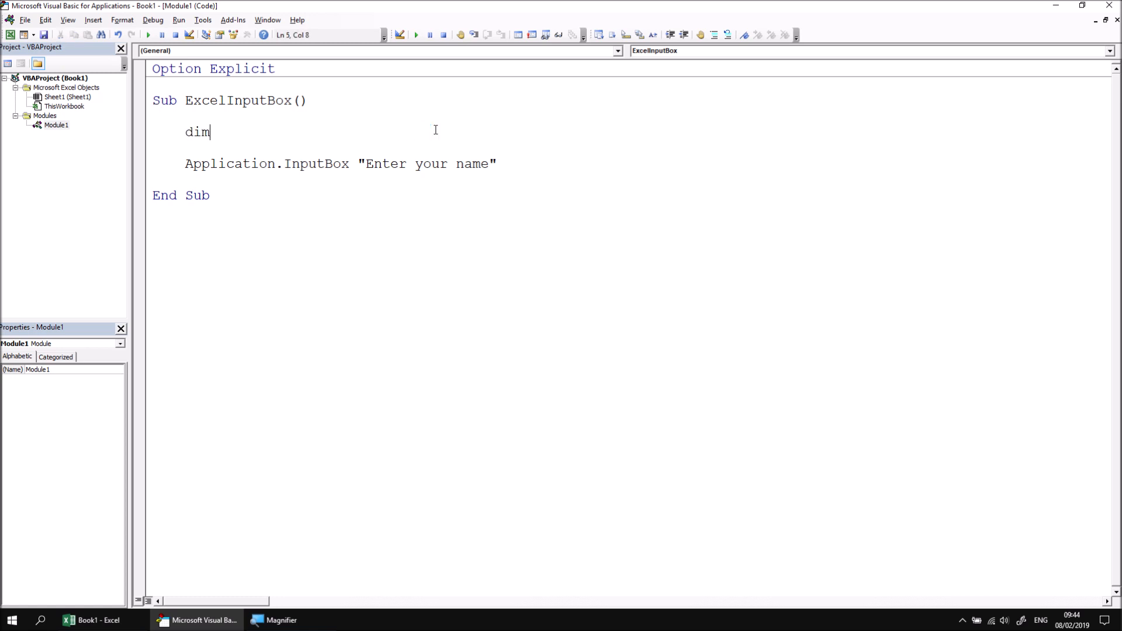
type("Y")
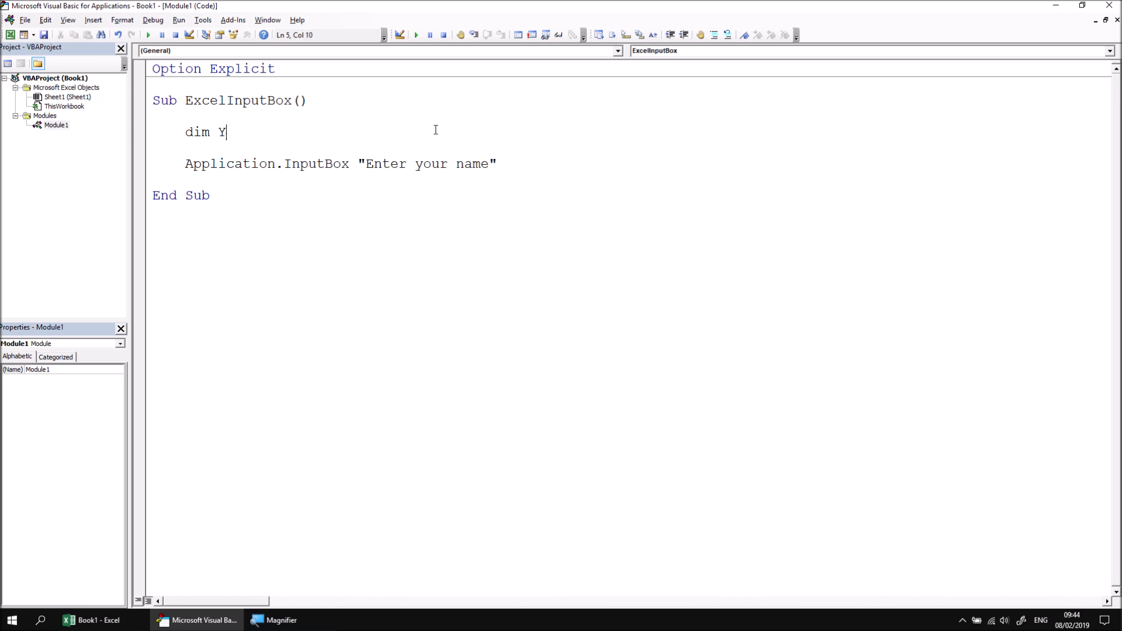
type("ourName")
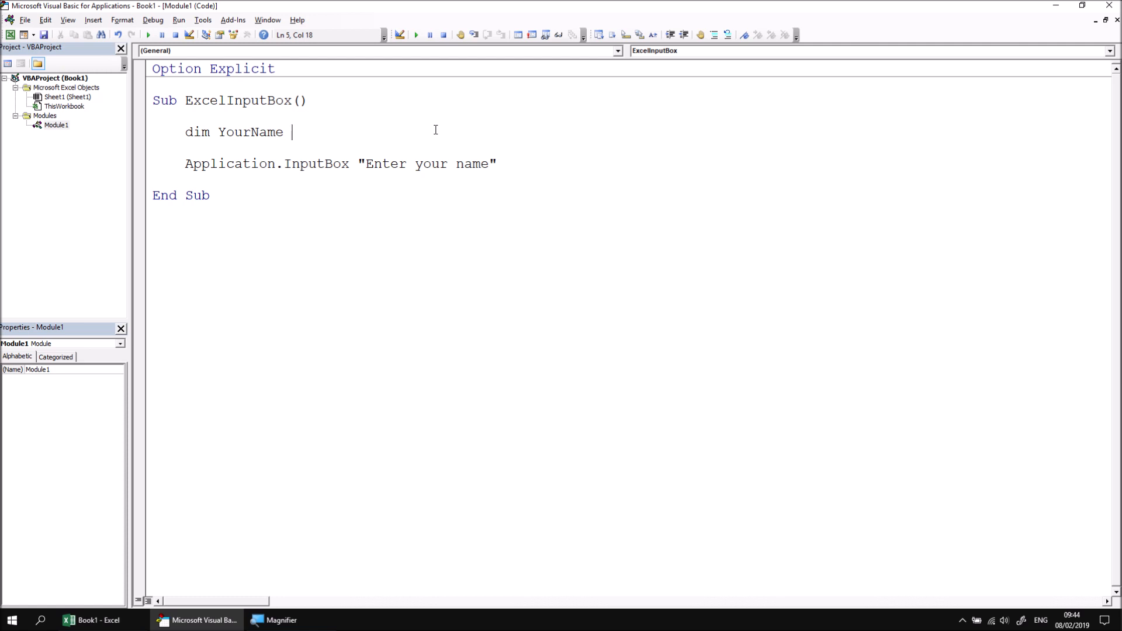
type("as string")
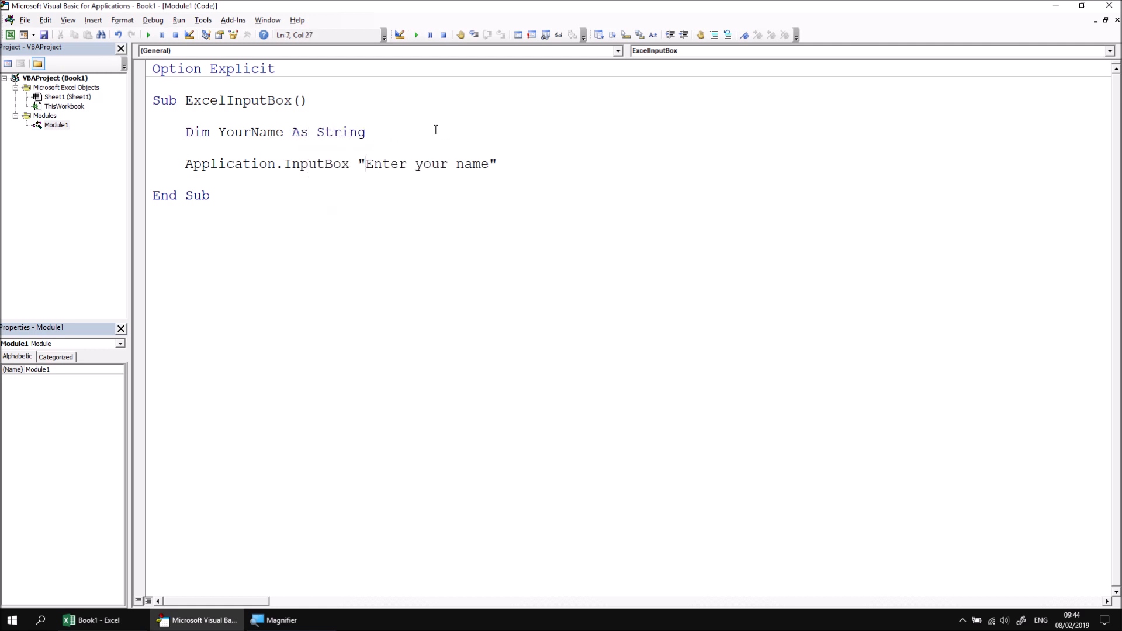
- Assign YourName = Application.InputBox("Enter your name") and add MsgBox "Hello " & YourName
left_click(185, 164)
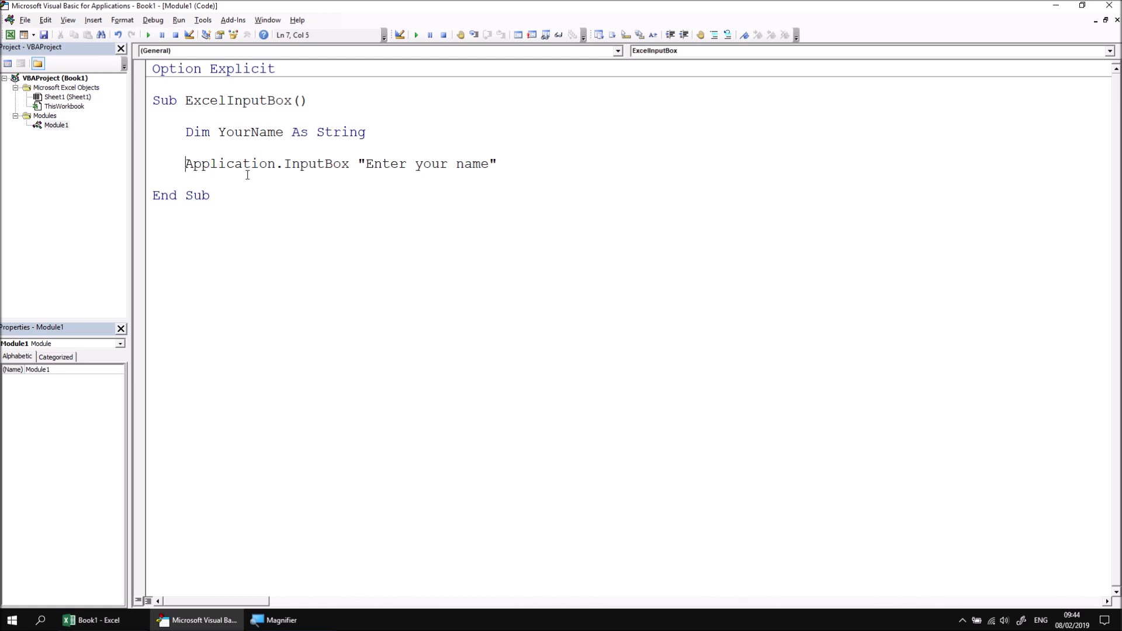
type("yourname =")
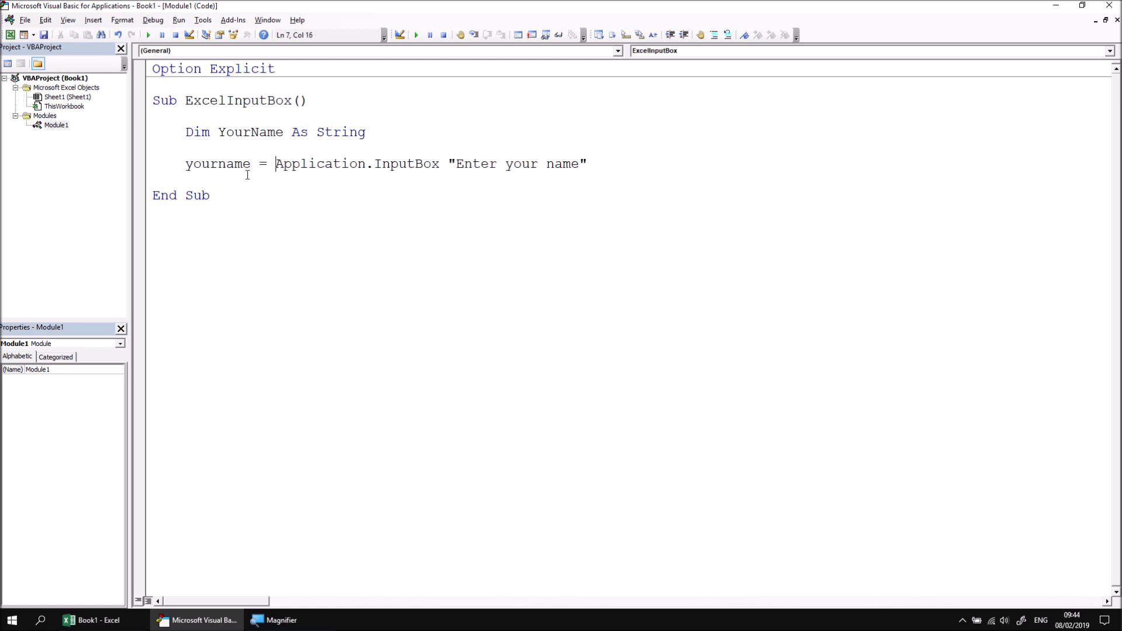
mouse_move(392, 192)
type("(")
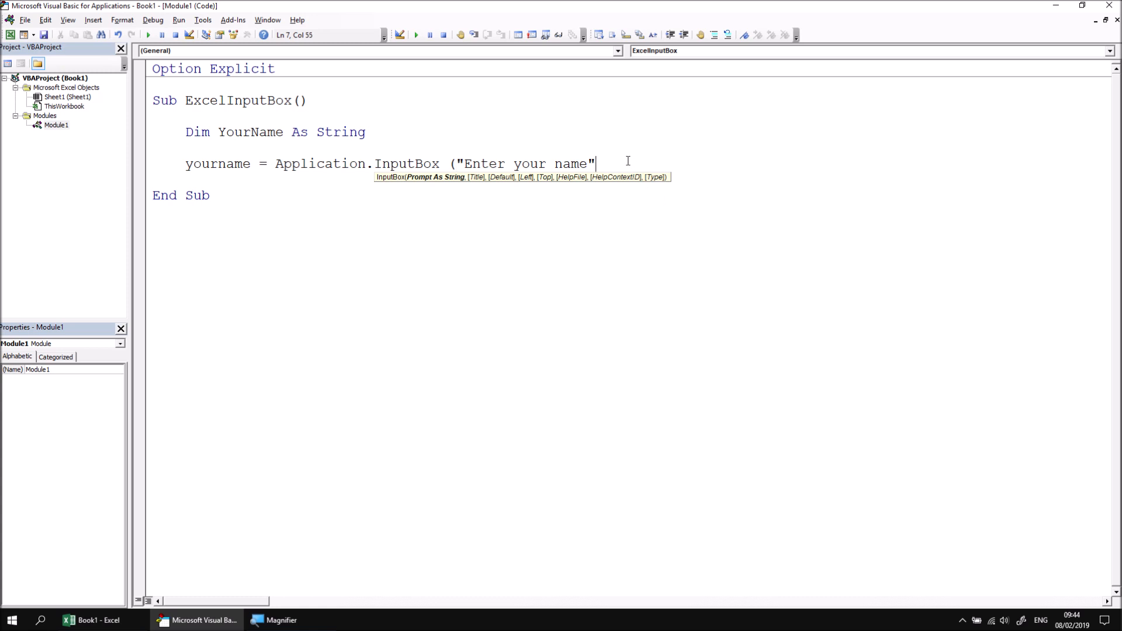
key("Return")
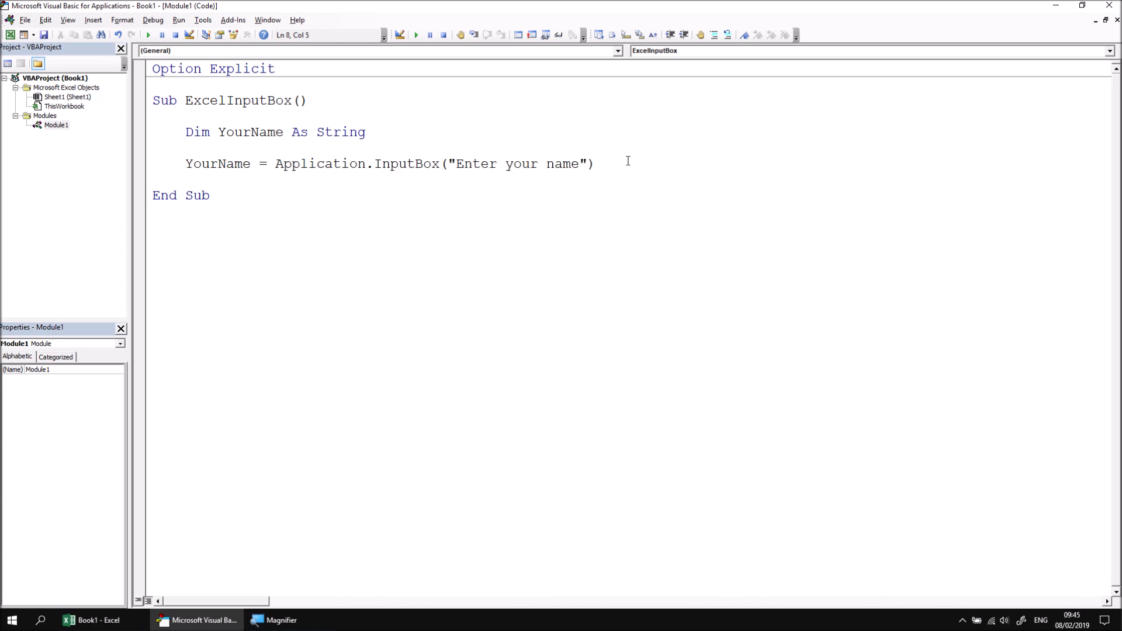
key("Return")
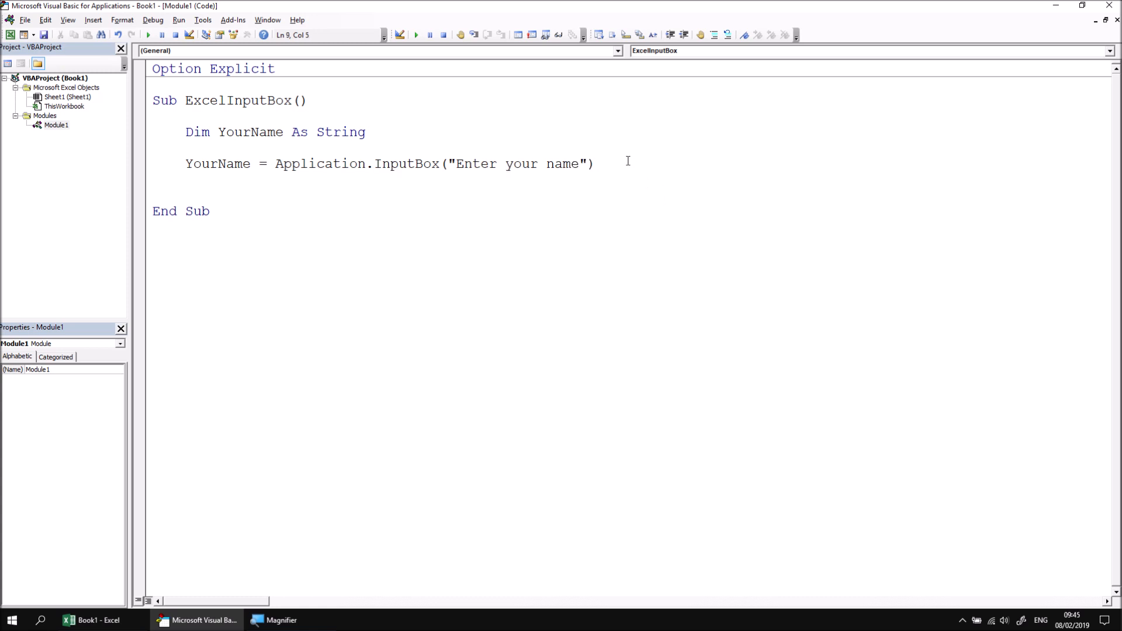
type("msgbox")
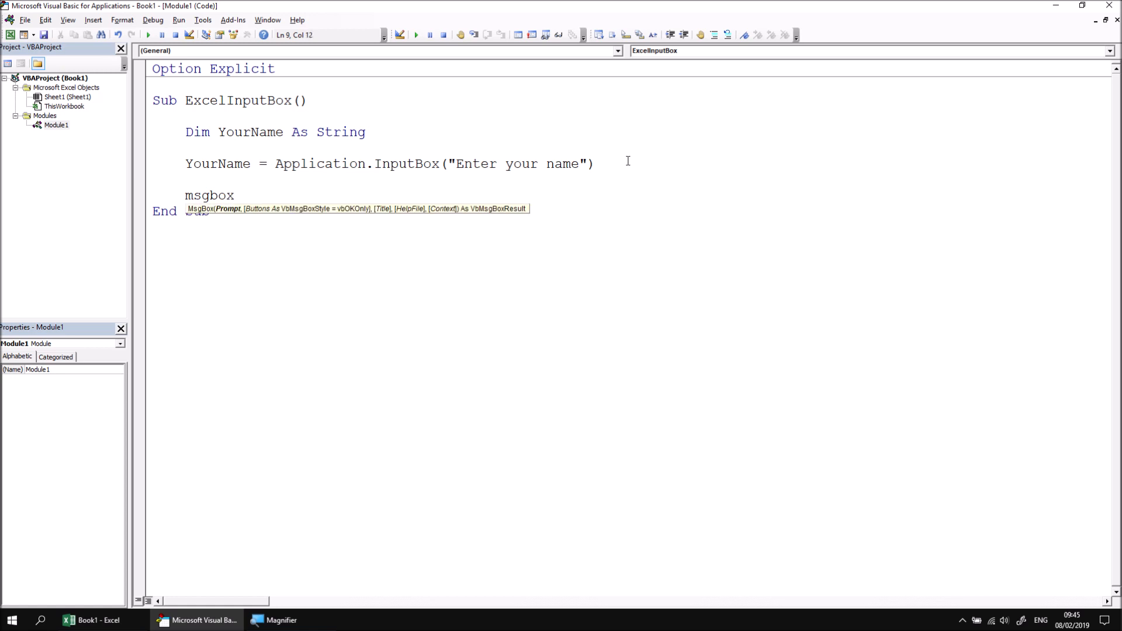
type("\"Hell")
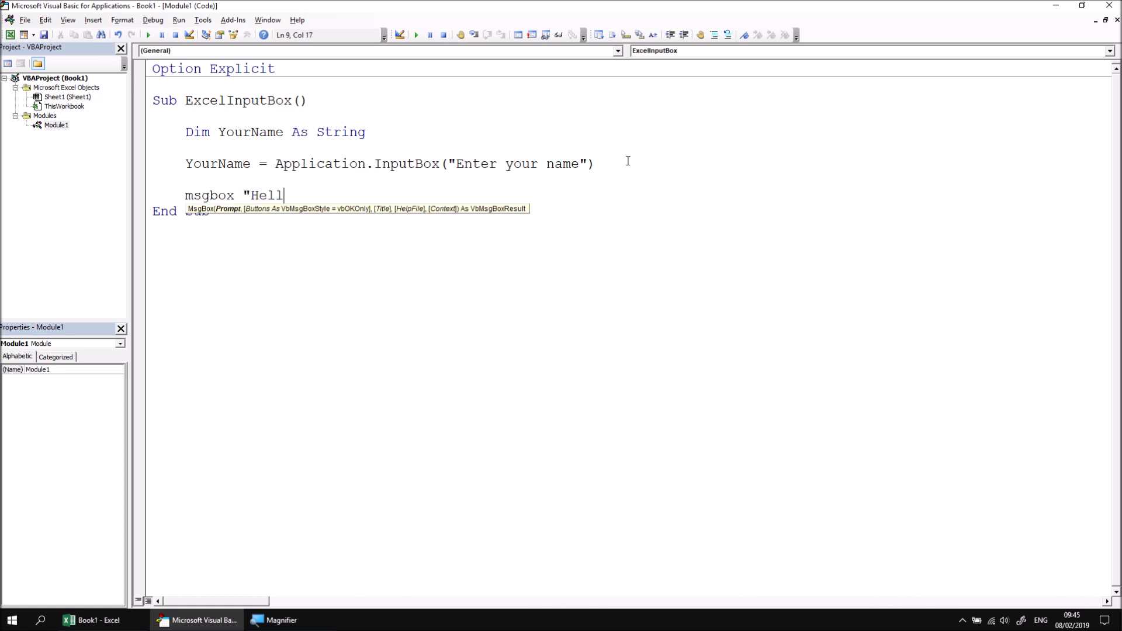
type("o \" & yourn")
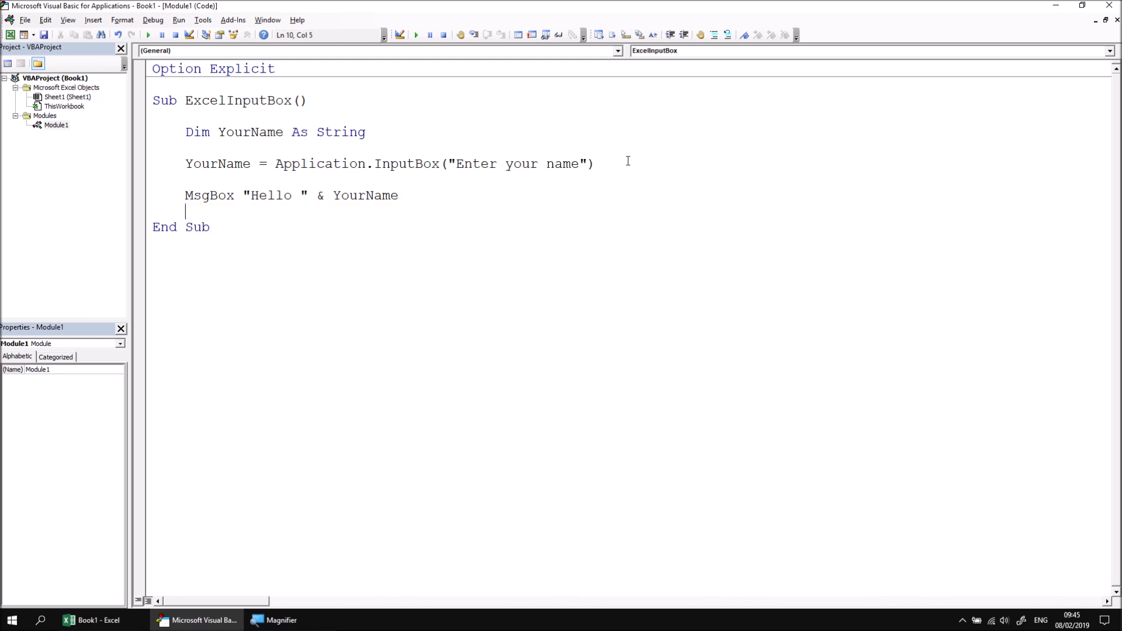
mouse_move(444, 189)
type("Wise Owl")
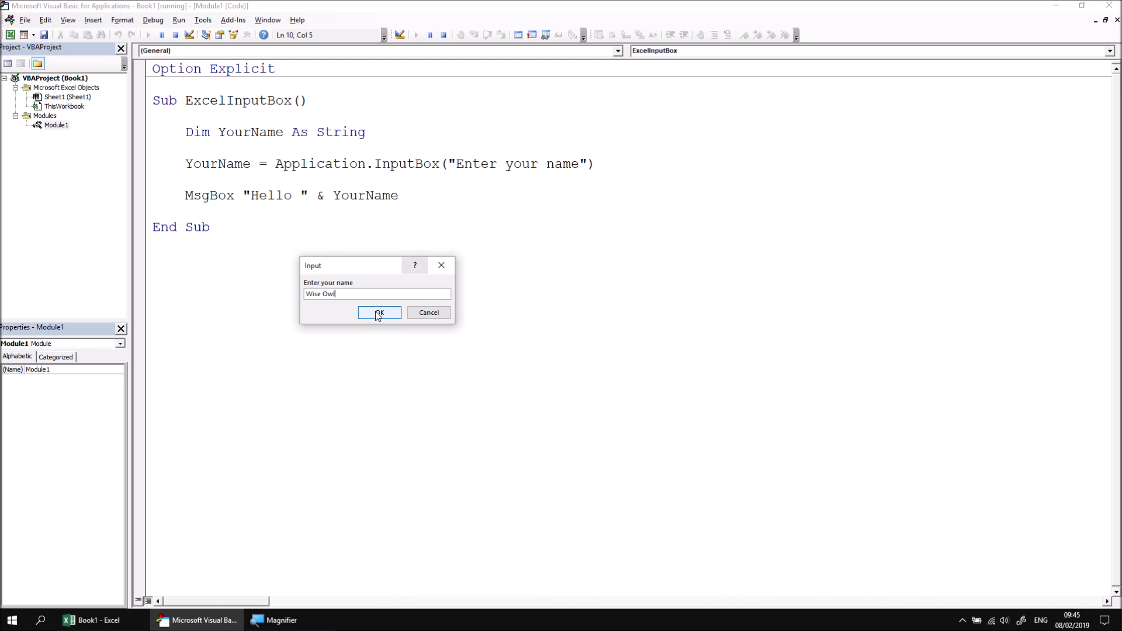
left_click(378, 313)
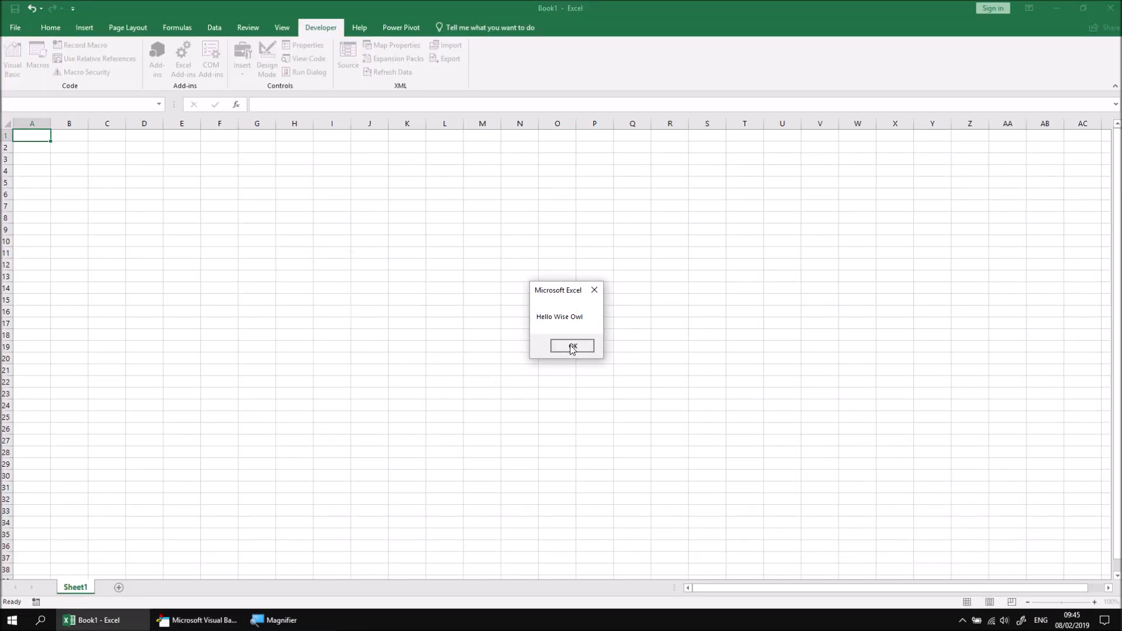
left_click(571, 346)
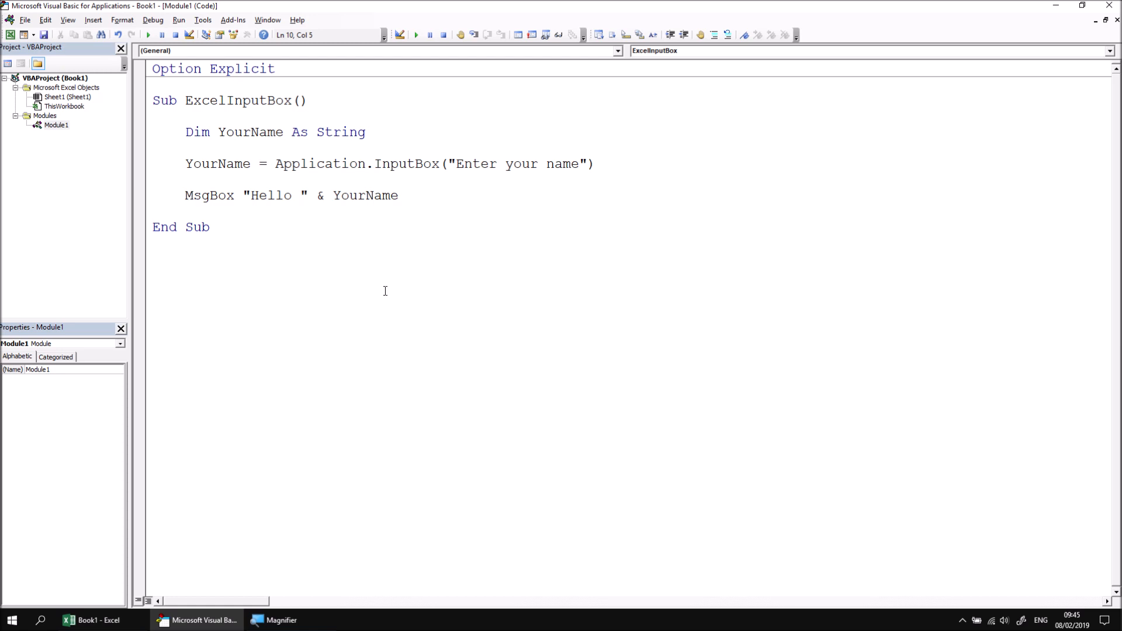
- Give InputBox named arguments on separate lines: Prompt, Title "Identify yourself", Default "Your name here..."
left_click(186, 212)
type(" _")
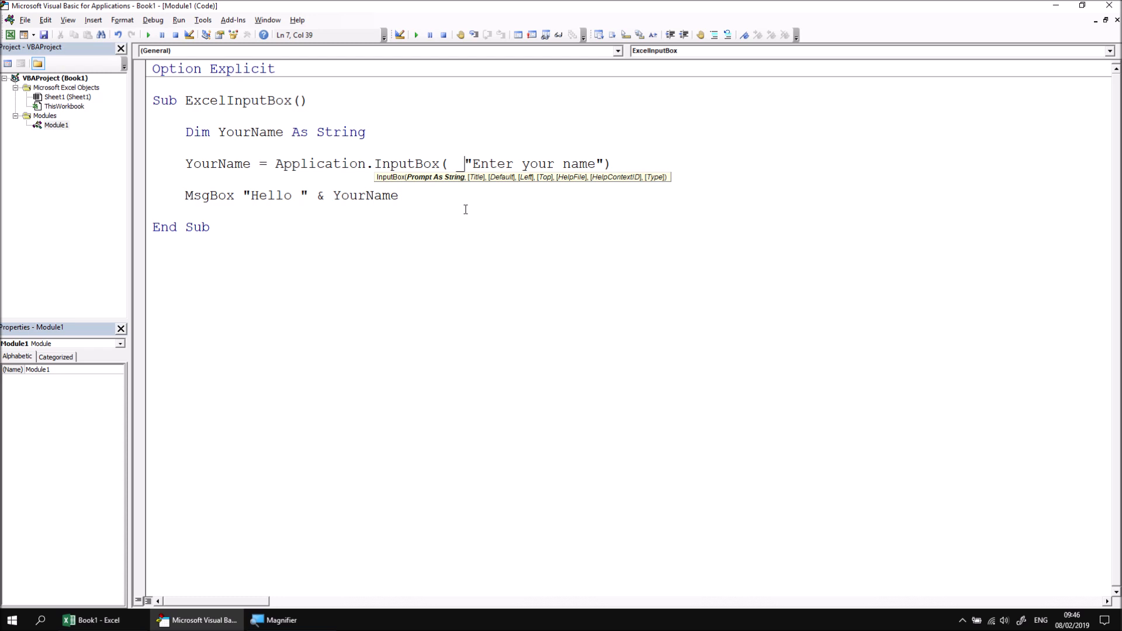
key("Return")
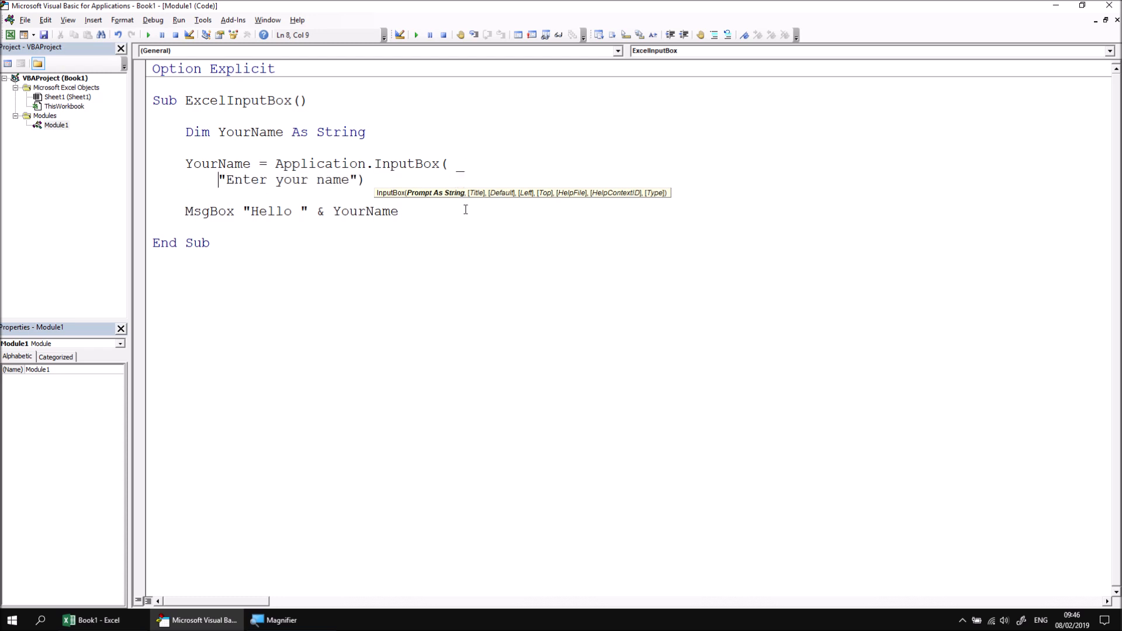
type("Pr")
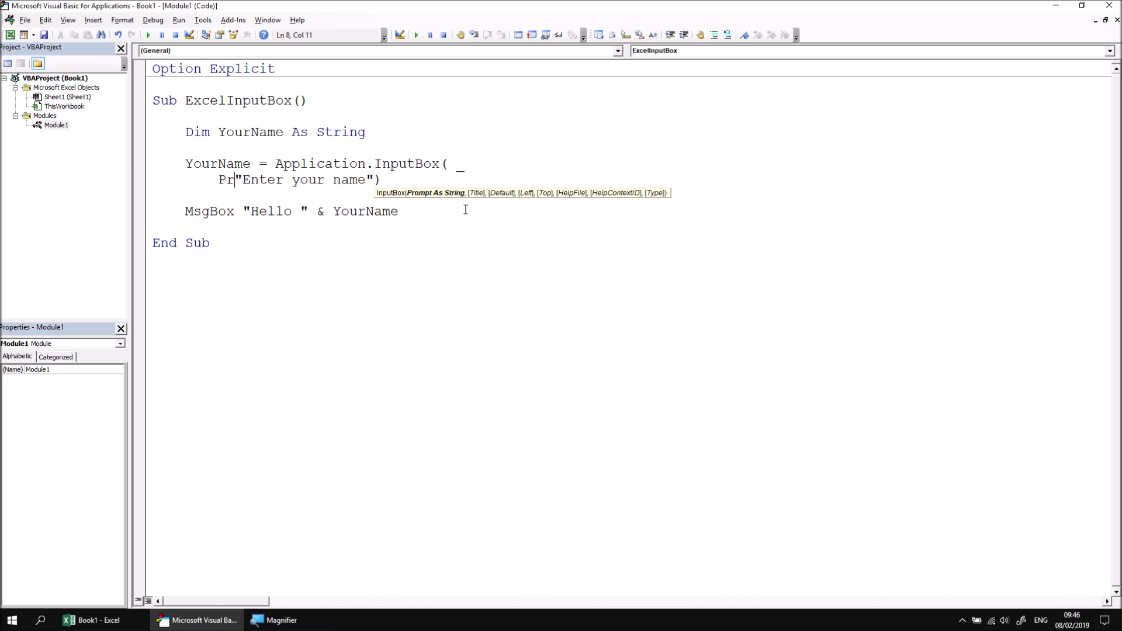
type("ompt:=")
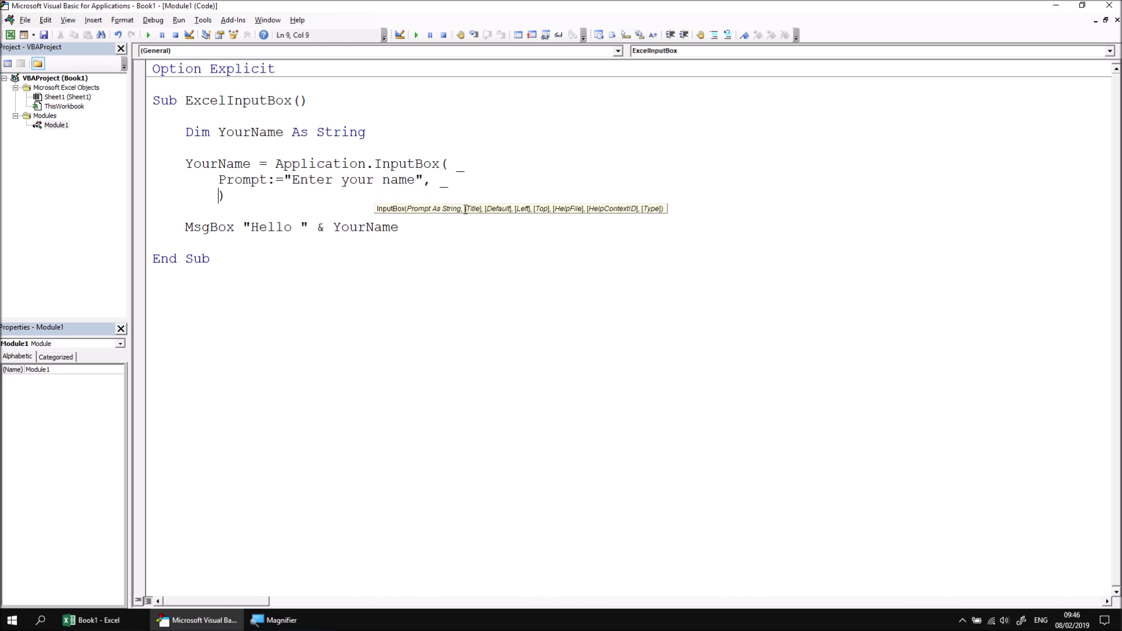
type("Title:")
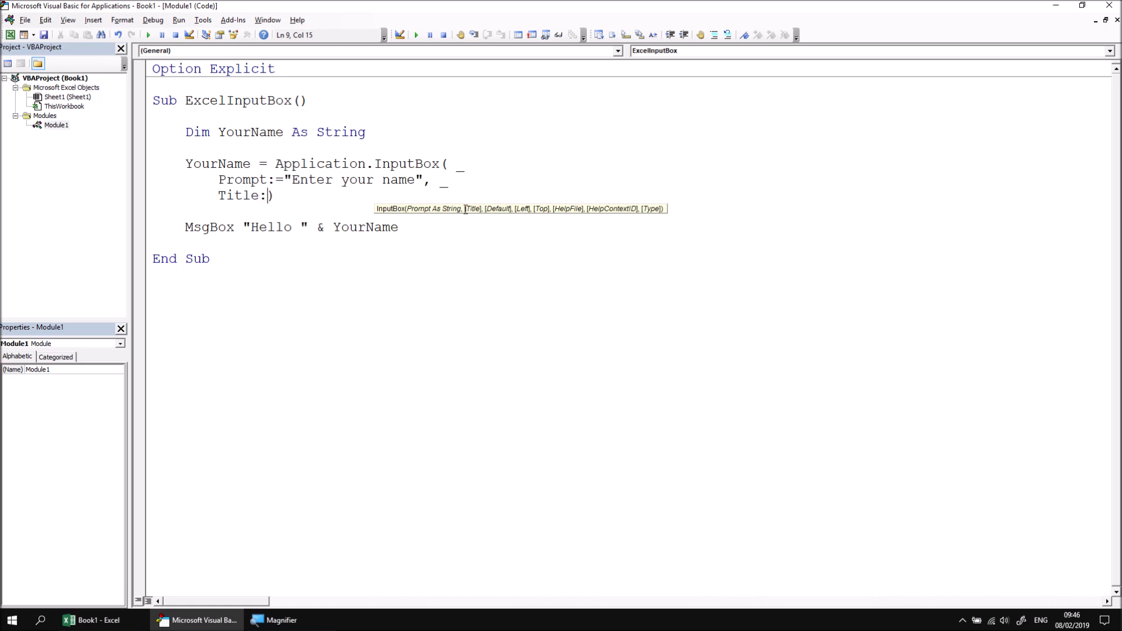
type("=\"Identify yourself\", _")
type("Def)")
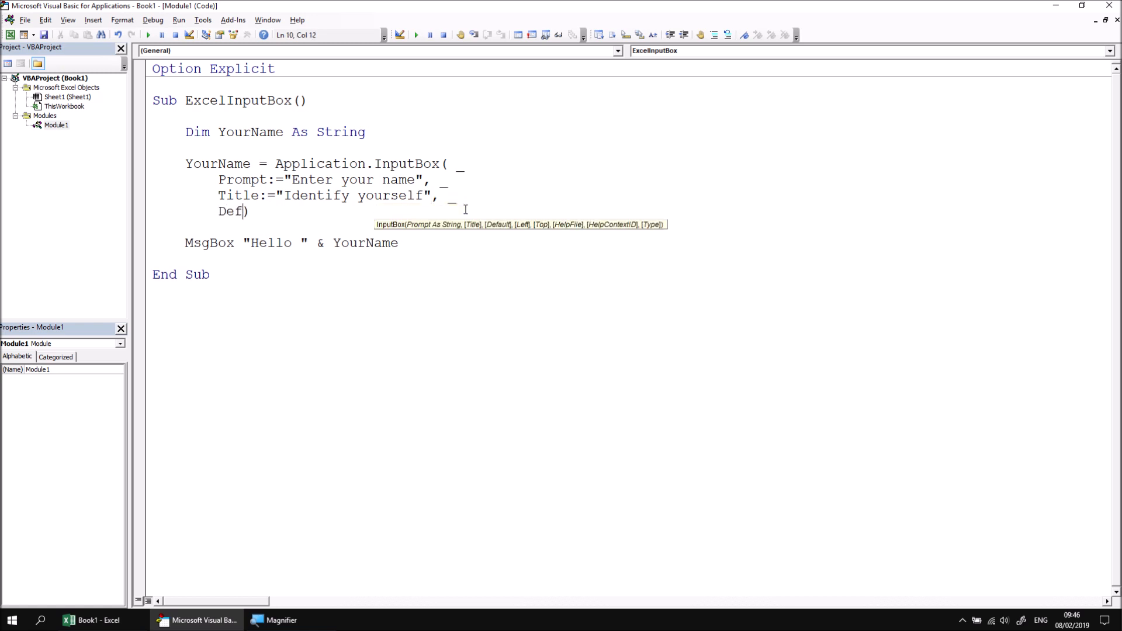
type("ault:=")
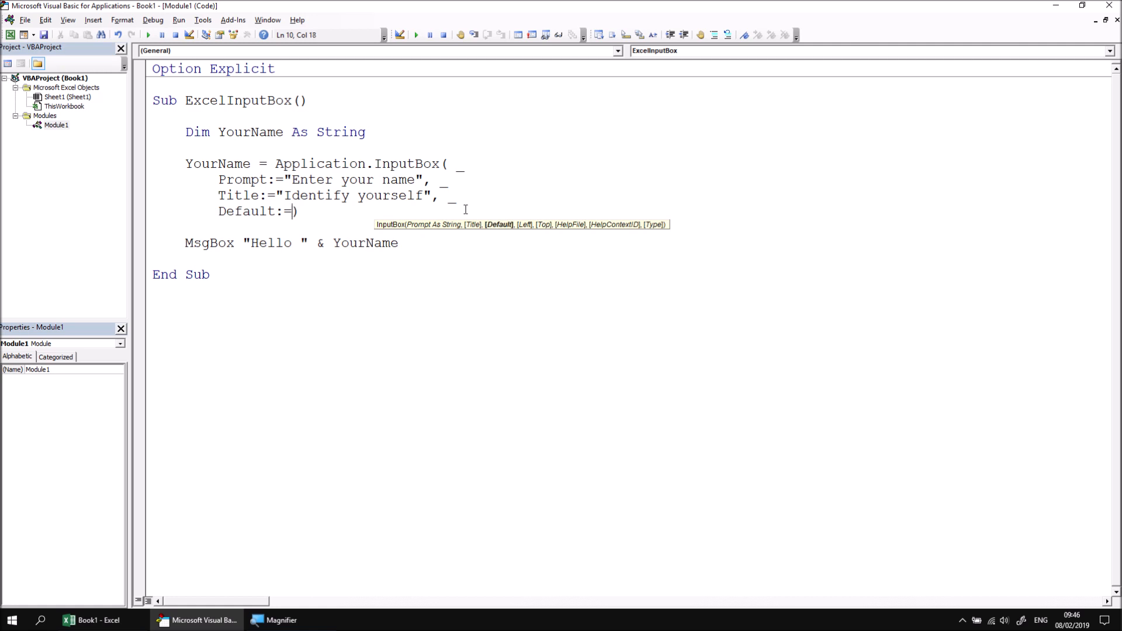
type("You")
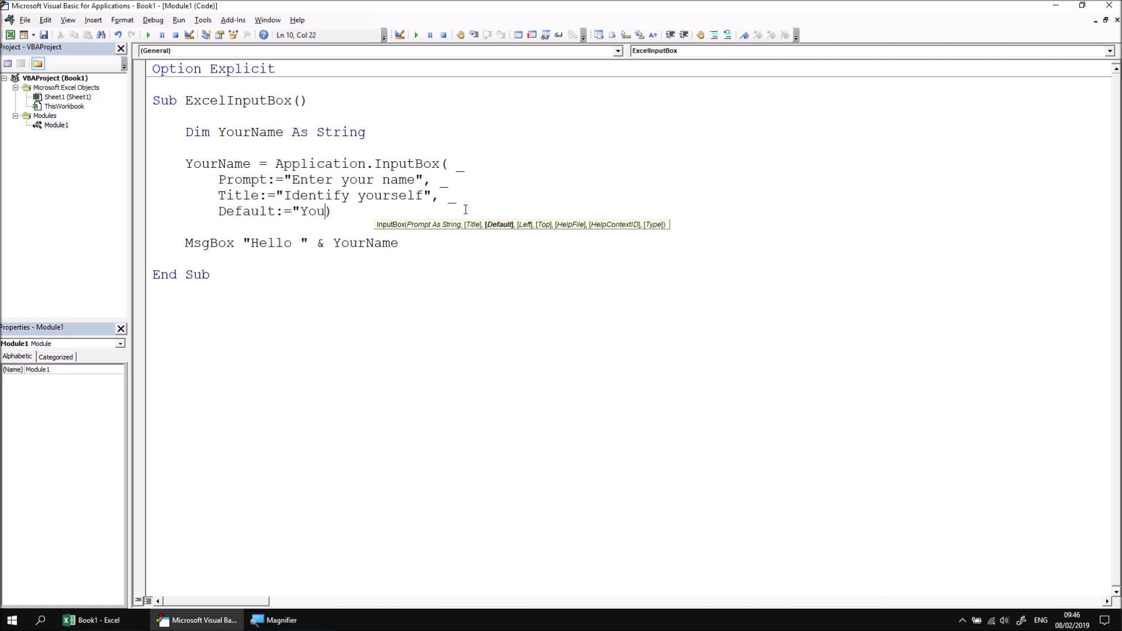
type("r name here...")
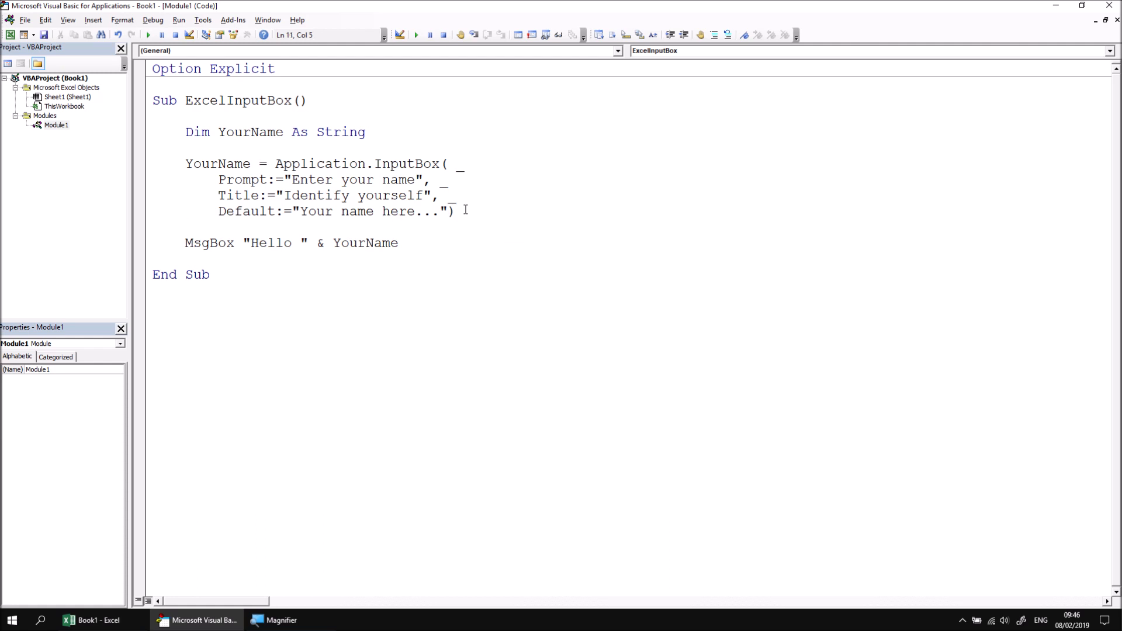
mouse_move(474, 223)
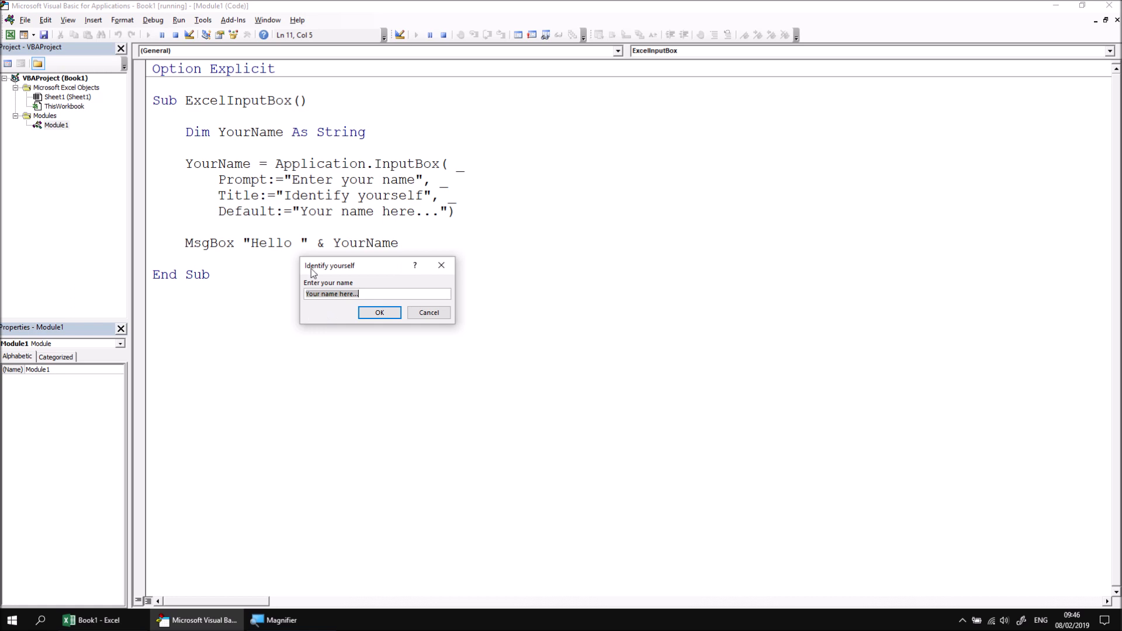
mouse_move(351, 267)
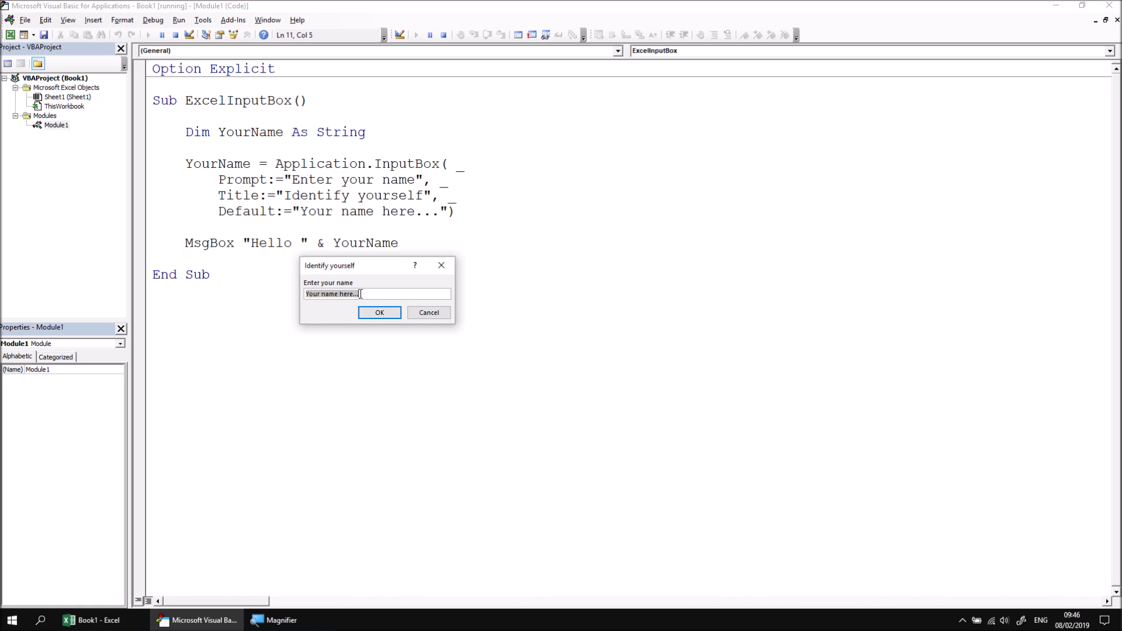
mouse_move(329, 309)
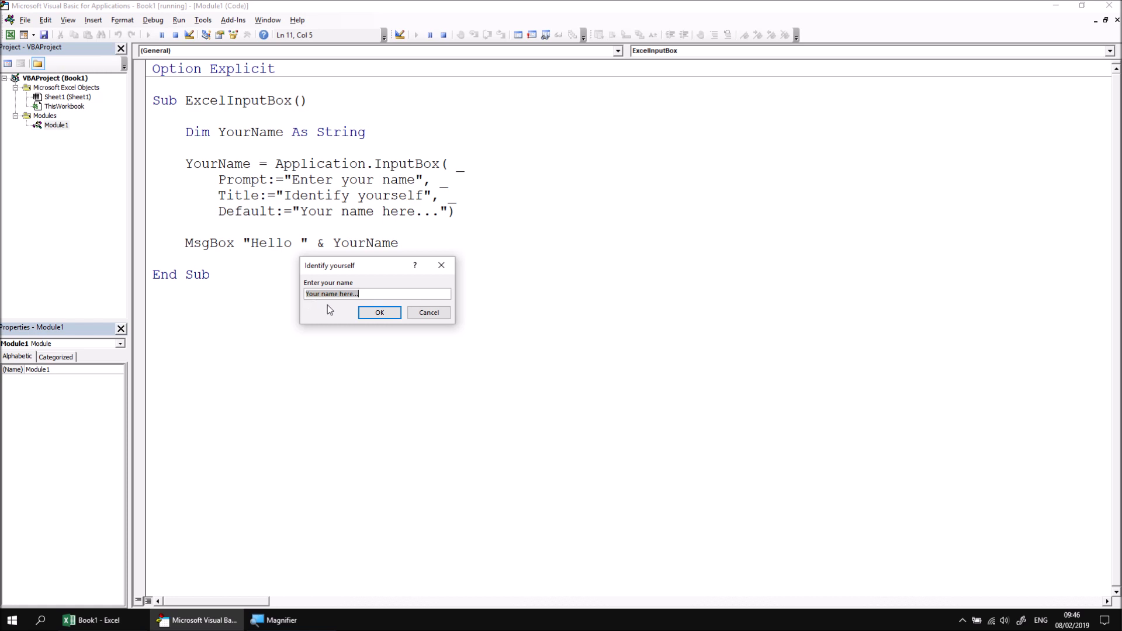
mouse_move(378, 313)
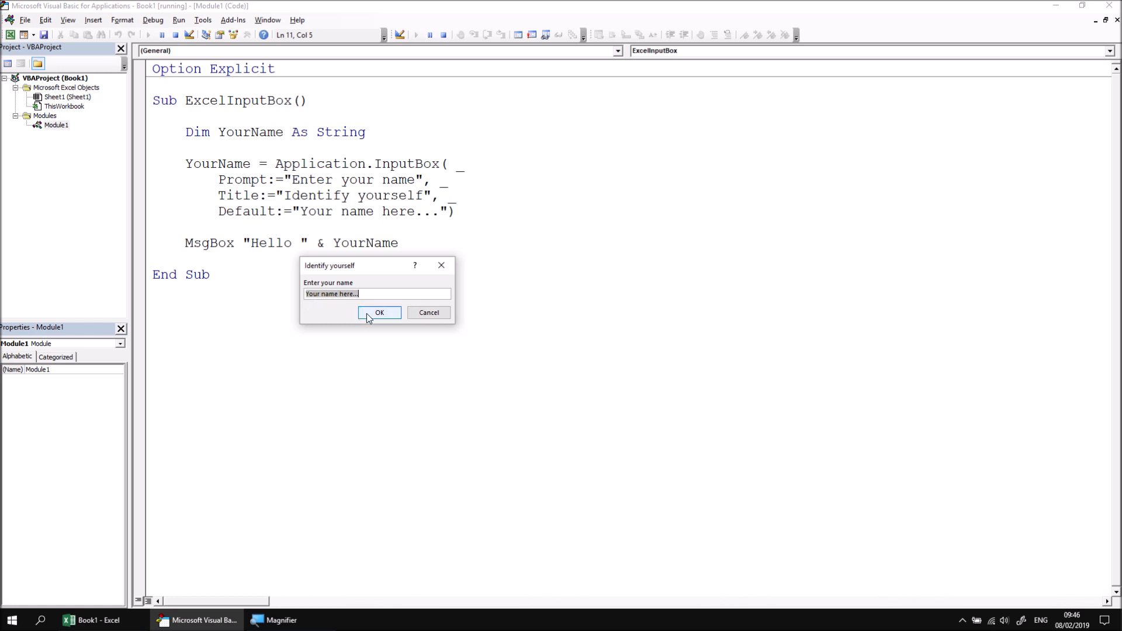